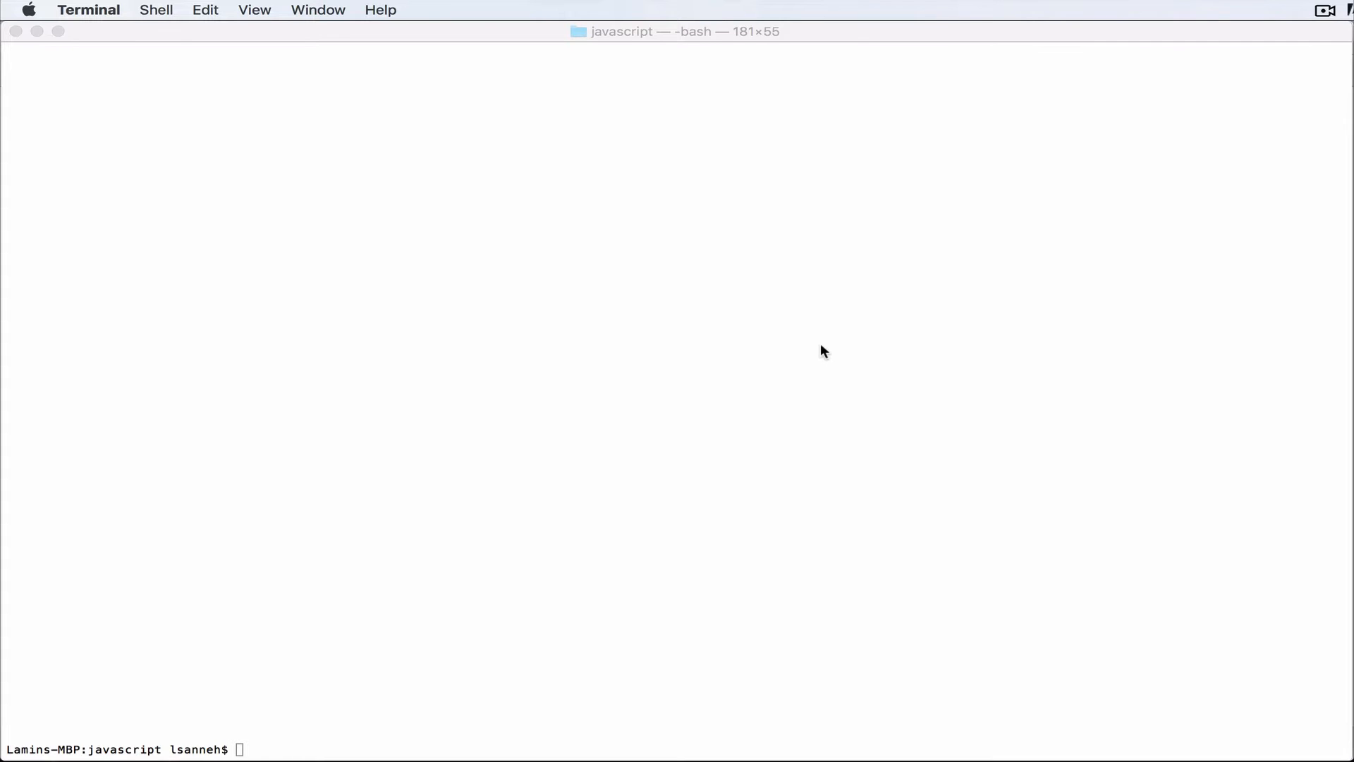
{"action": "mouse_move", "coordinate": [765, 340]}
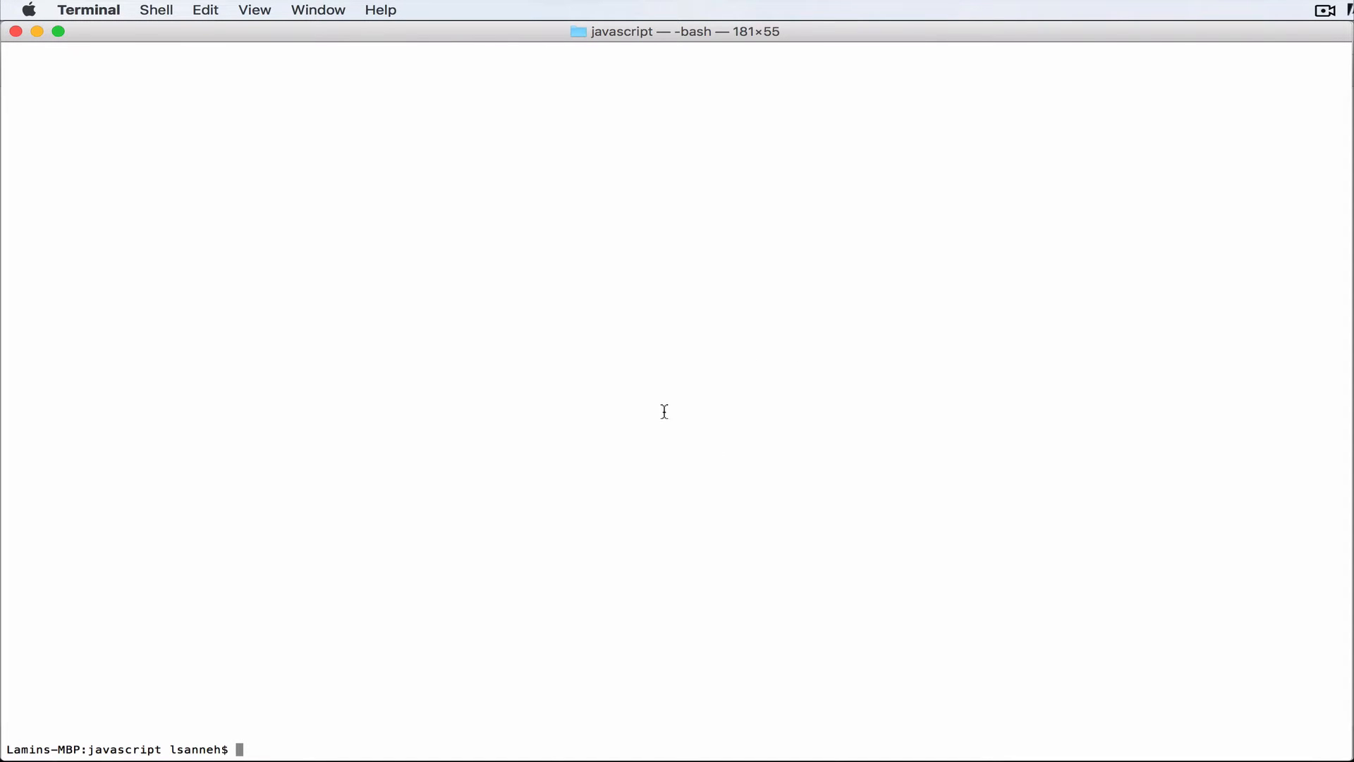
{"action": "mouse_move", "coordinate": [660, 425]}
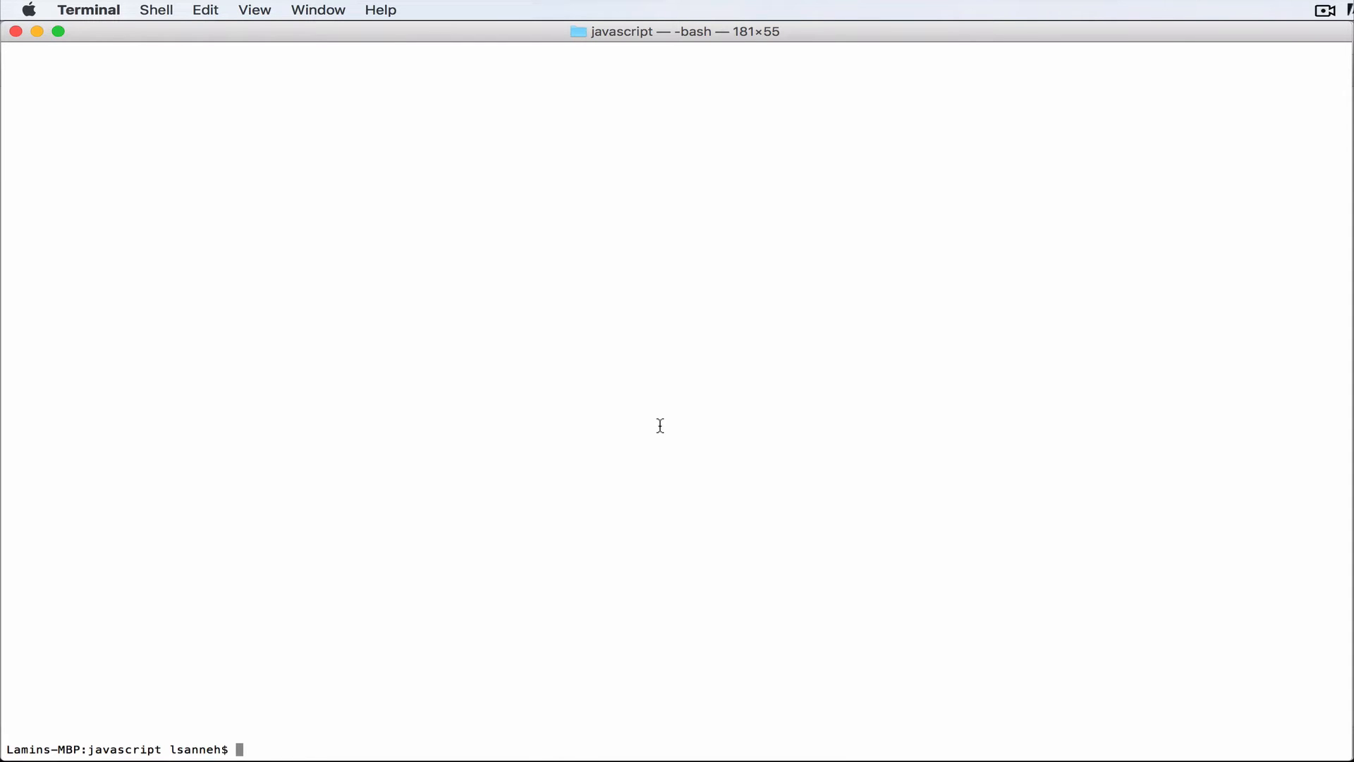
Step: Install the Angular CLI globally with 'npm install angular-cli -g'
{"action": "type", "text": "npm"}
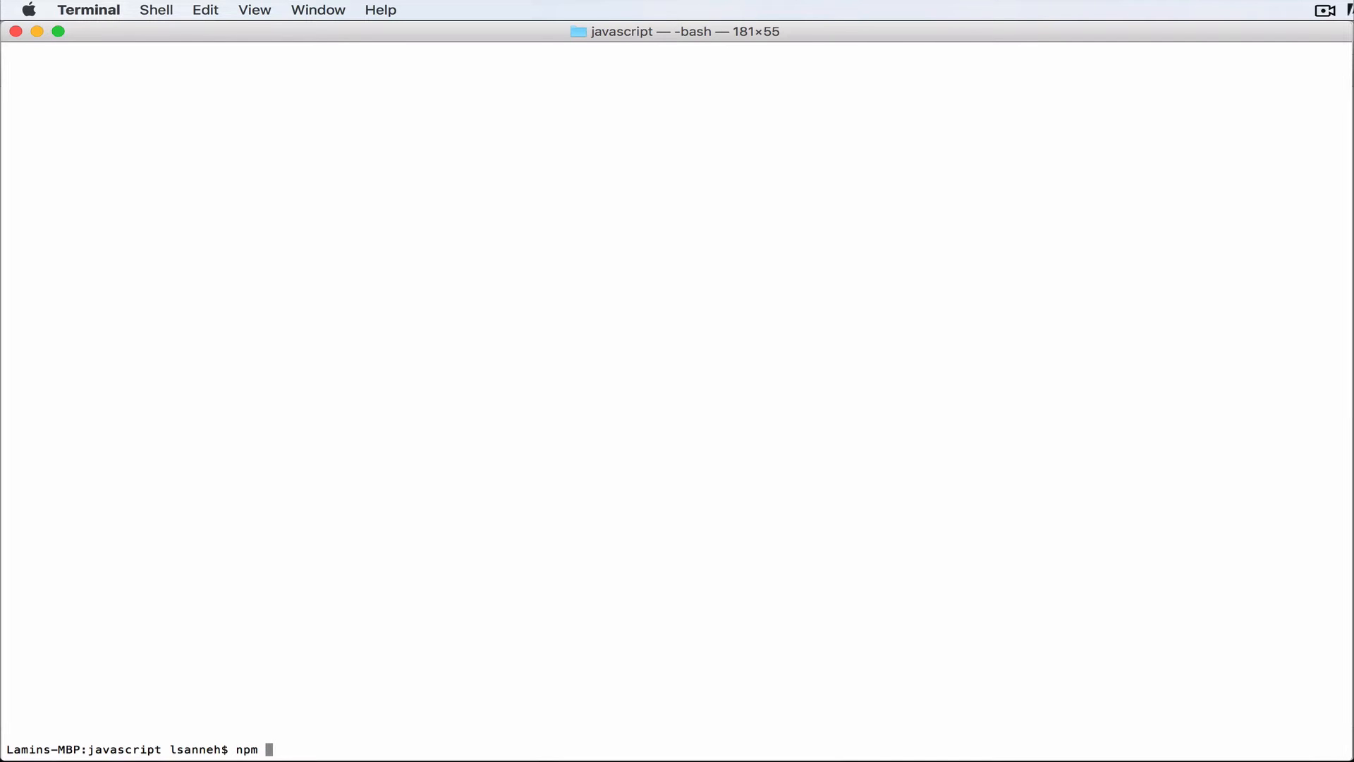
{"action": "type", "text": "install ang"}
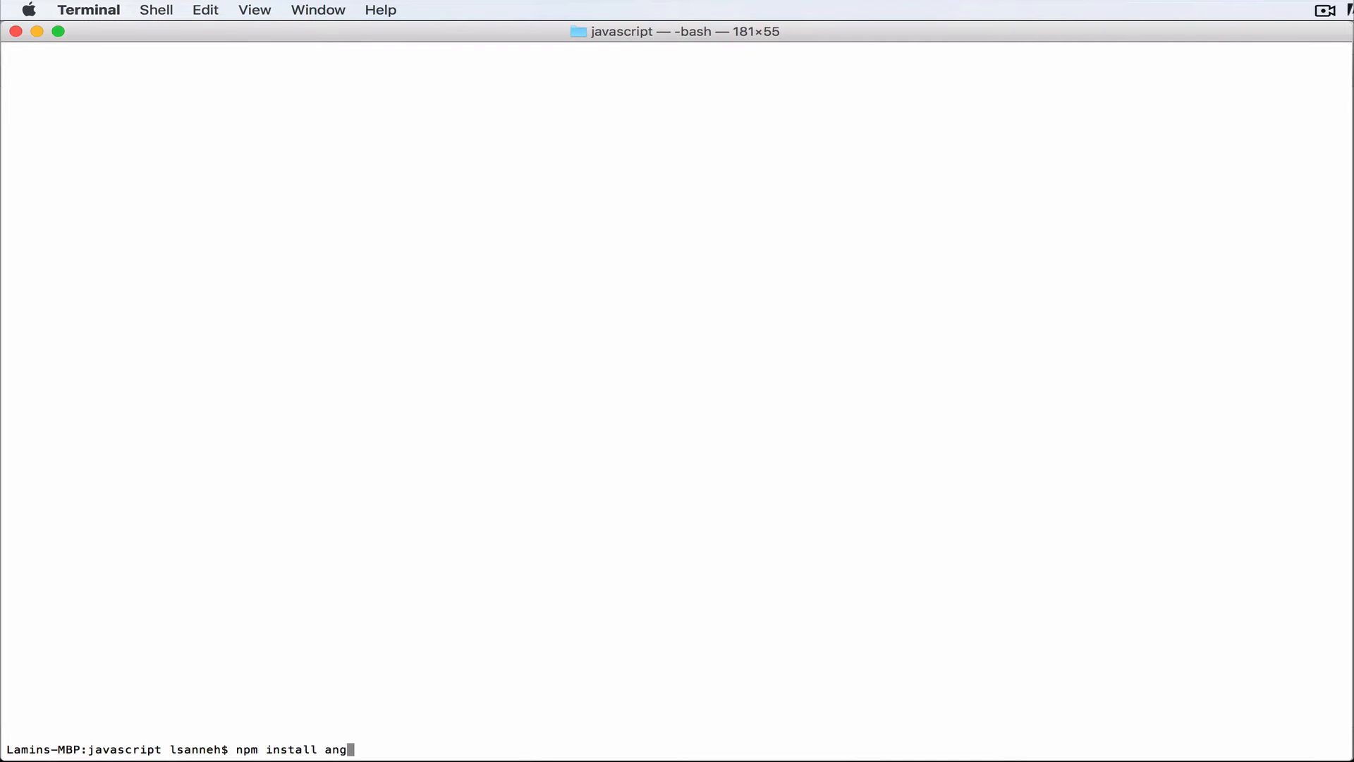
{"action": "type", "text": "ular-cli -"}
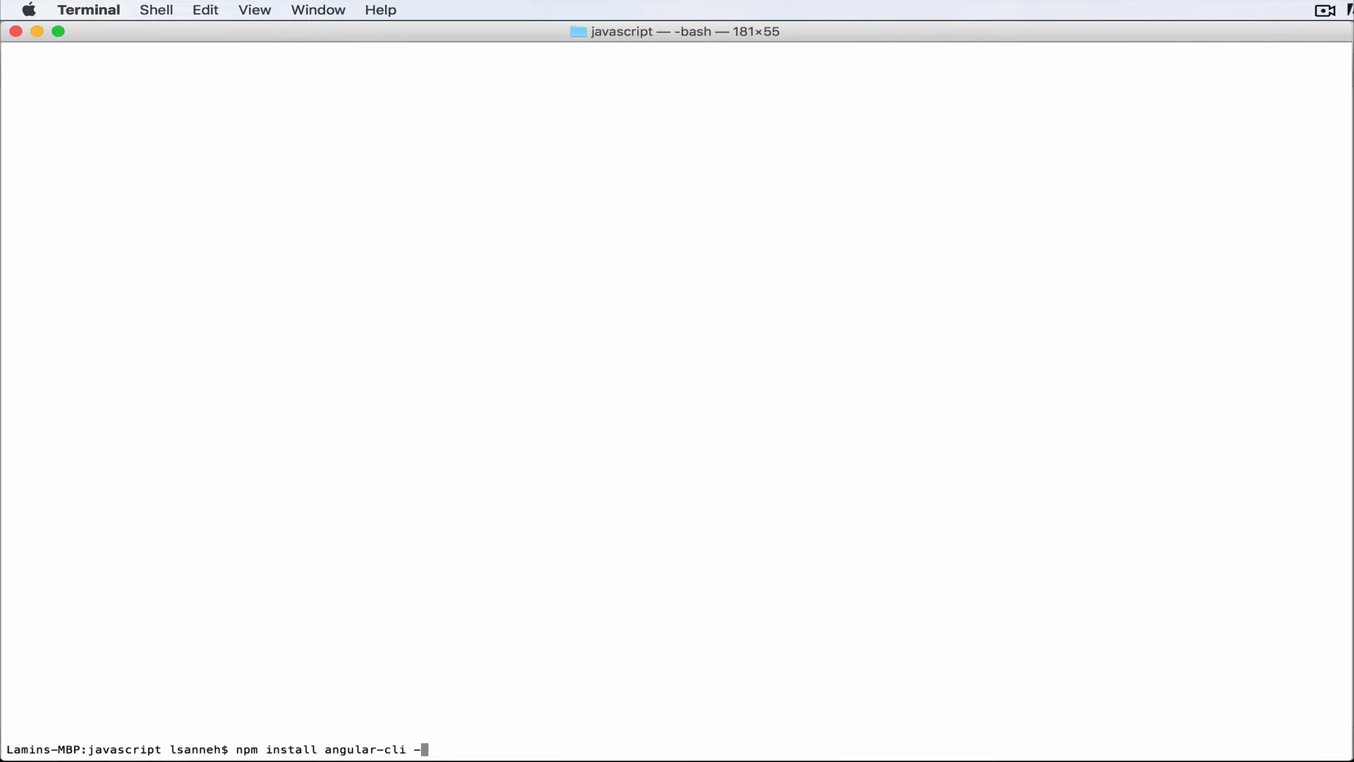
{"action": "type", "text": "g"}
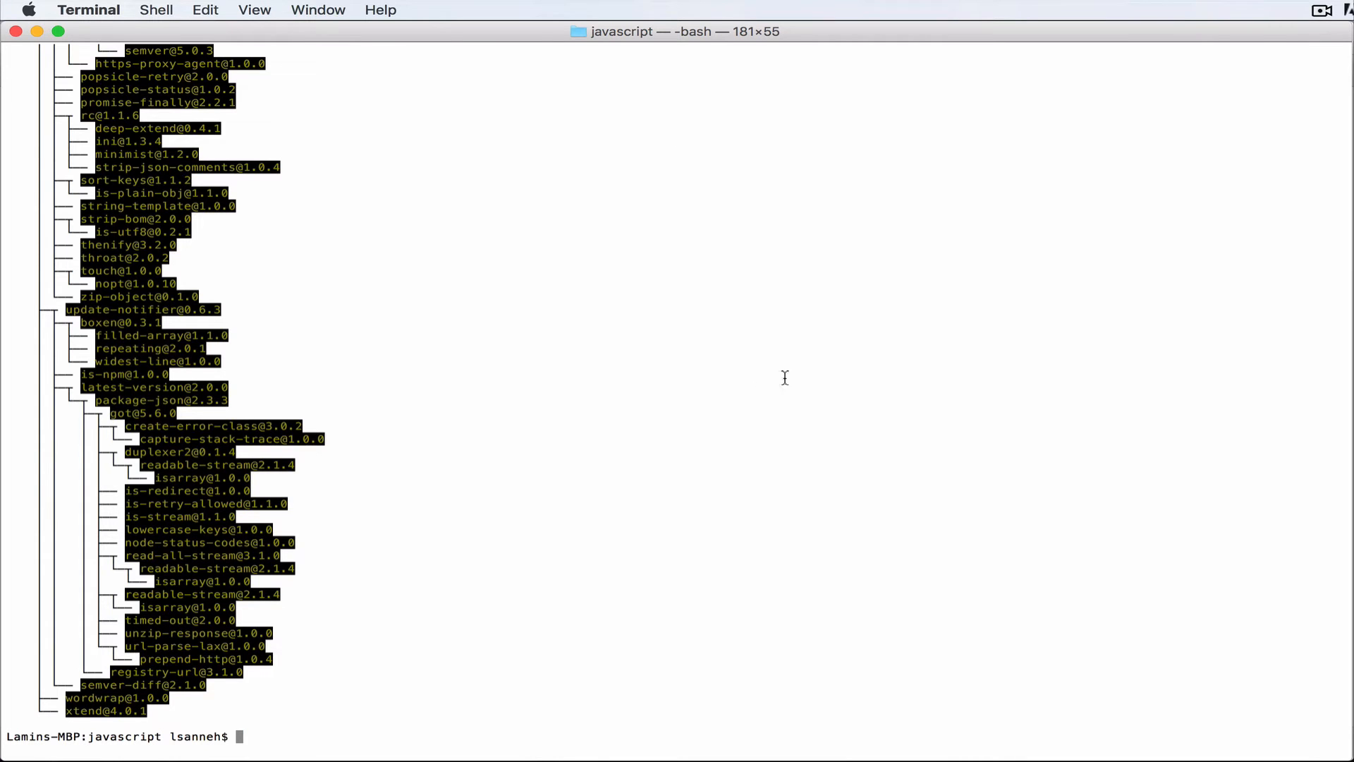
{"action": "mouse_move", "coordinate": [687, 397]}
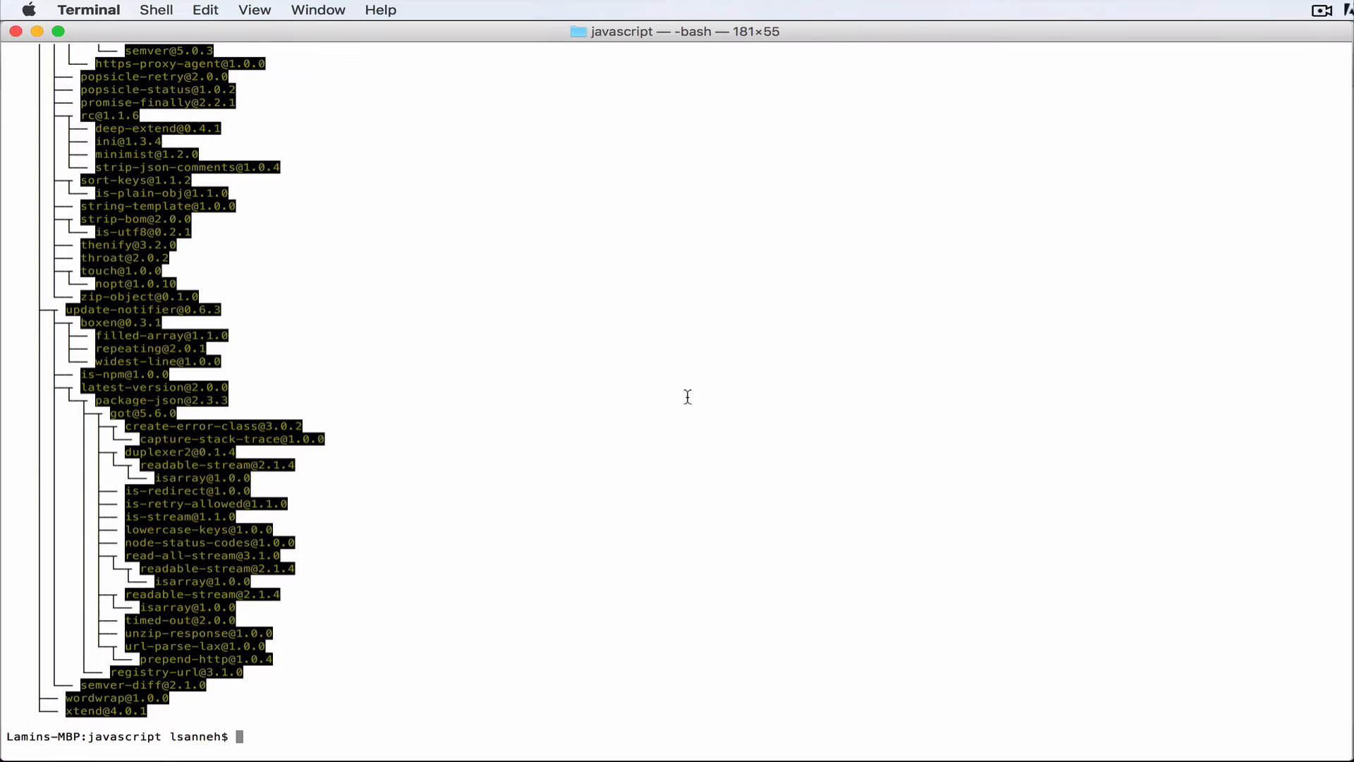
Step: Run 'ng' to print the Angular CLI command help
{"action": "type", "text": "ng"}
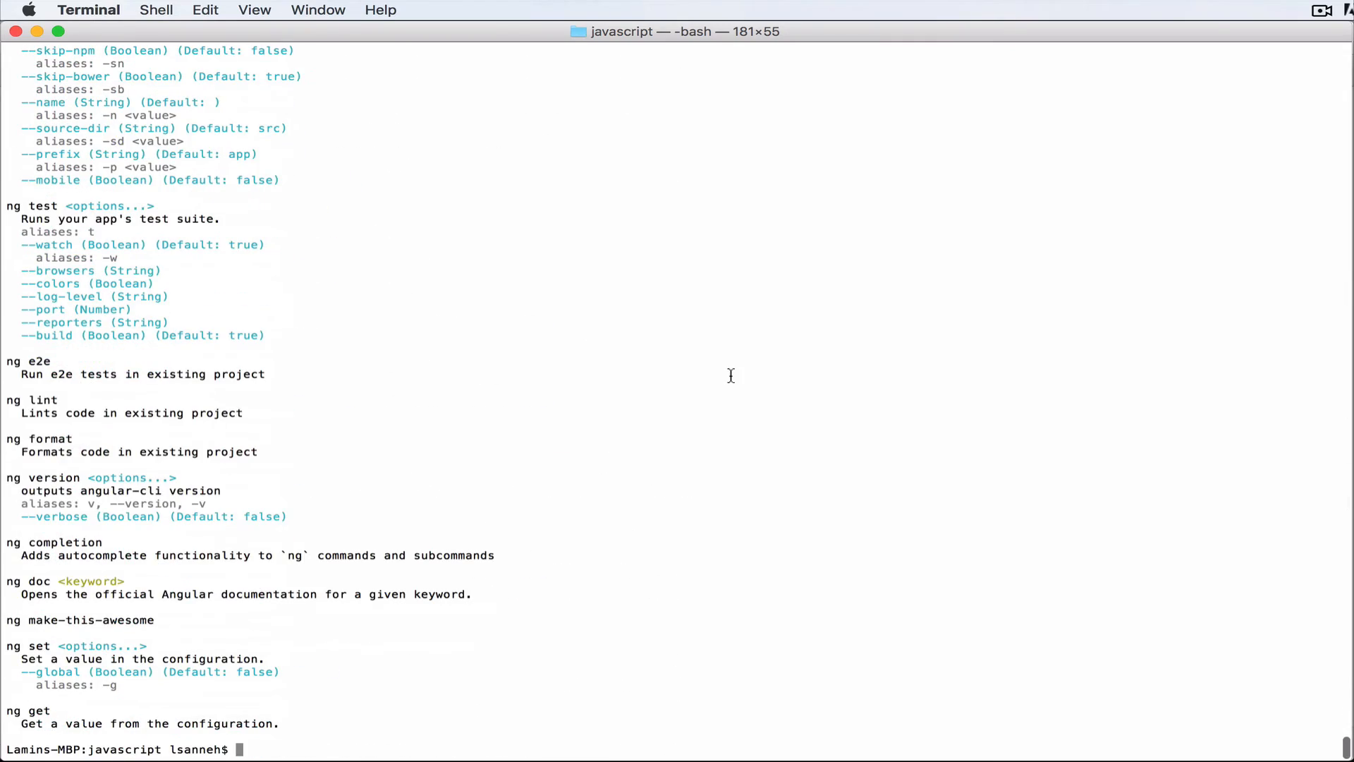
{"action": "mouse_move", "coordinate": [697, 411]}
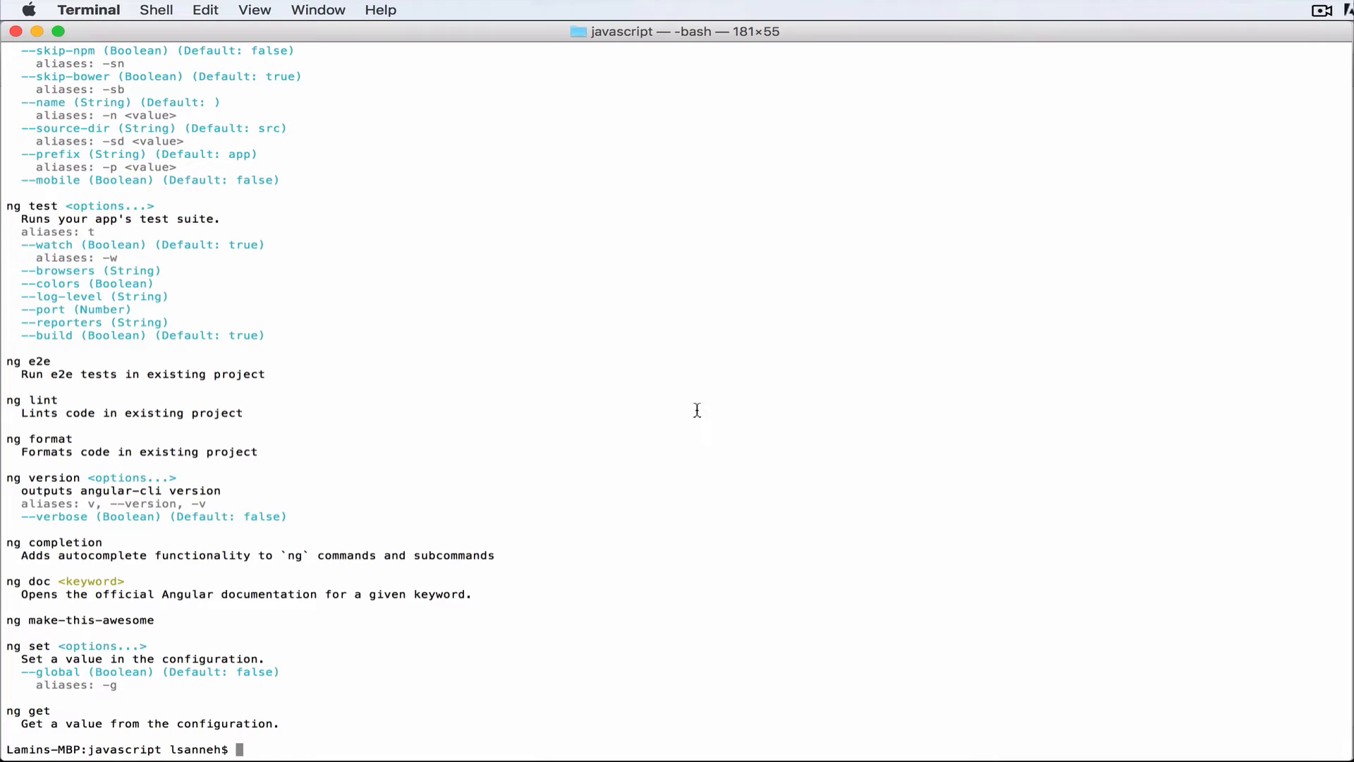
{"action": "mouse_move", "coordinate": [689, 417]}
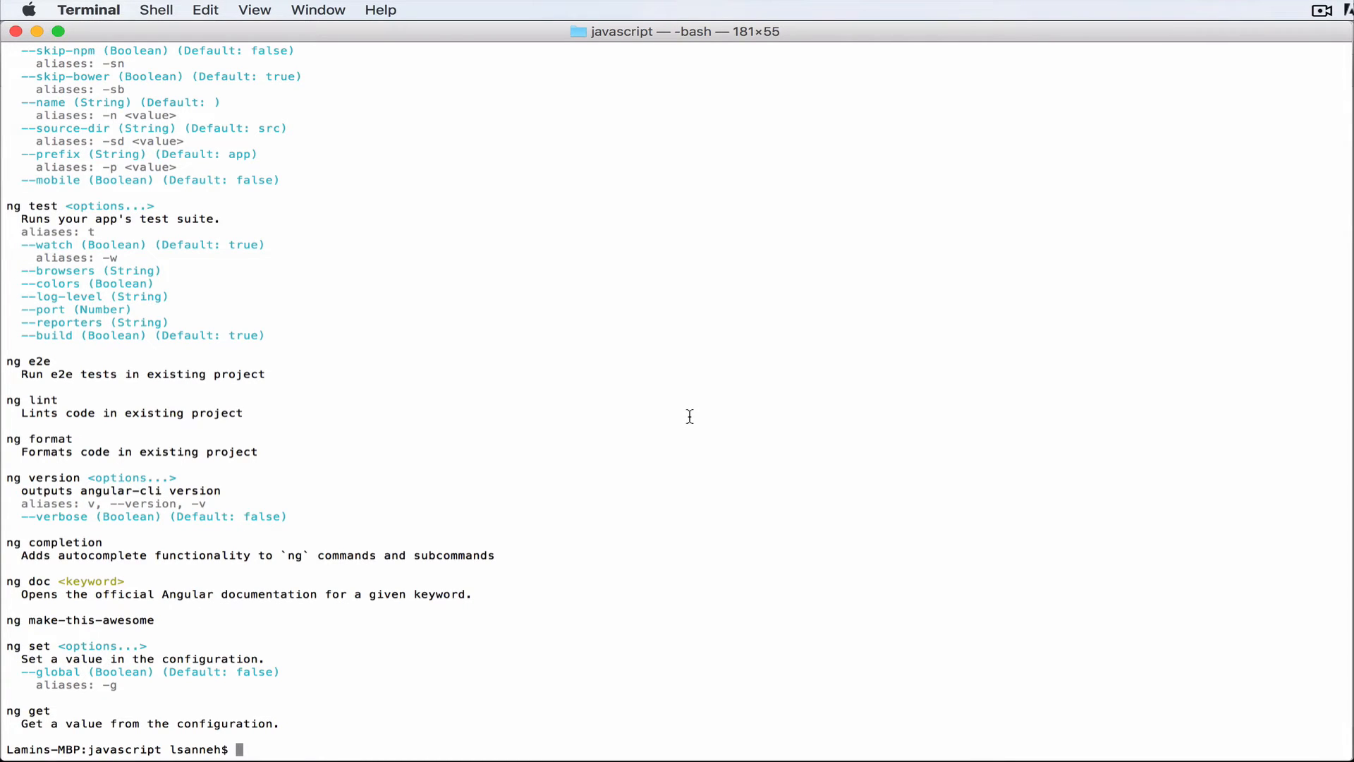
{"action": "mouse_move", "coordinate": [638, 414]}
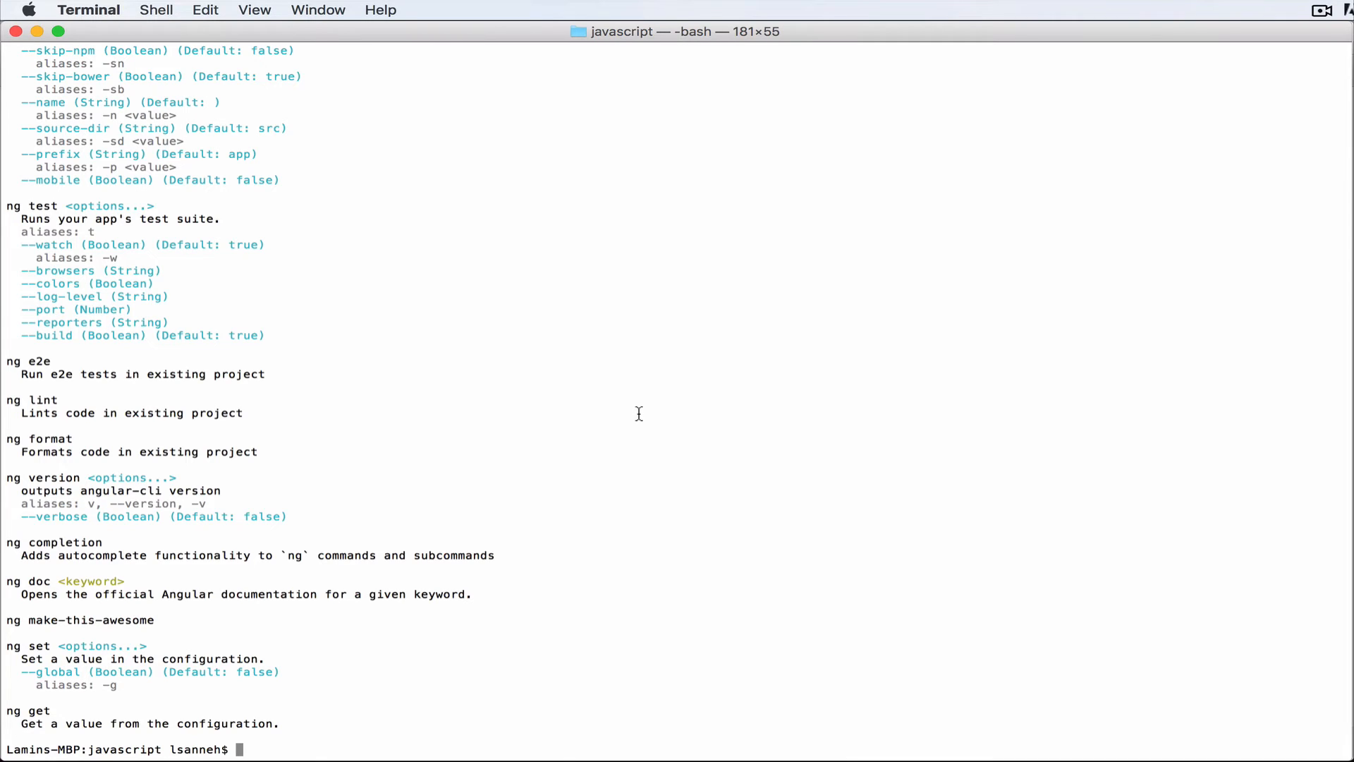
Step: Scaffold the tutorialAngularTodo project with 'ng new tutorialAngularTodo' and review the install output
{"action": "type", "text": "n"}
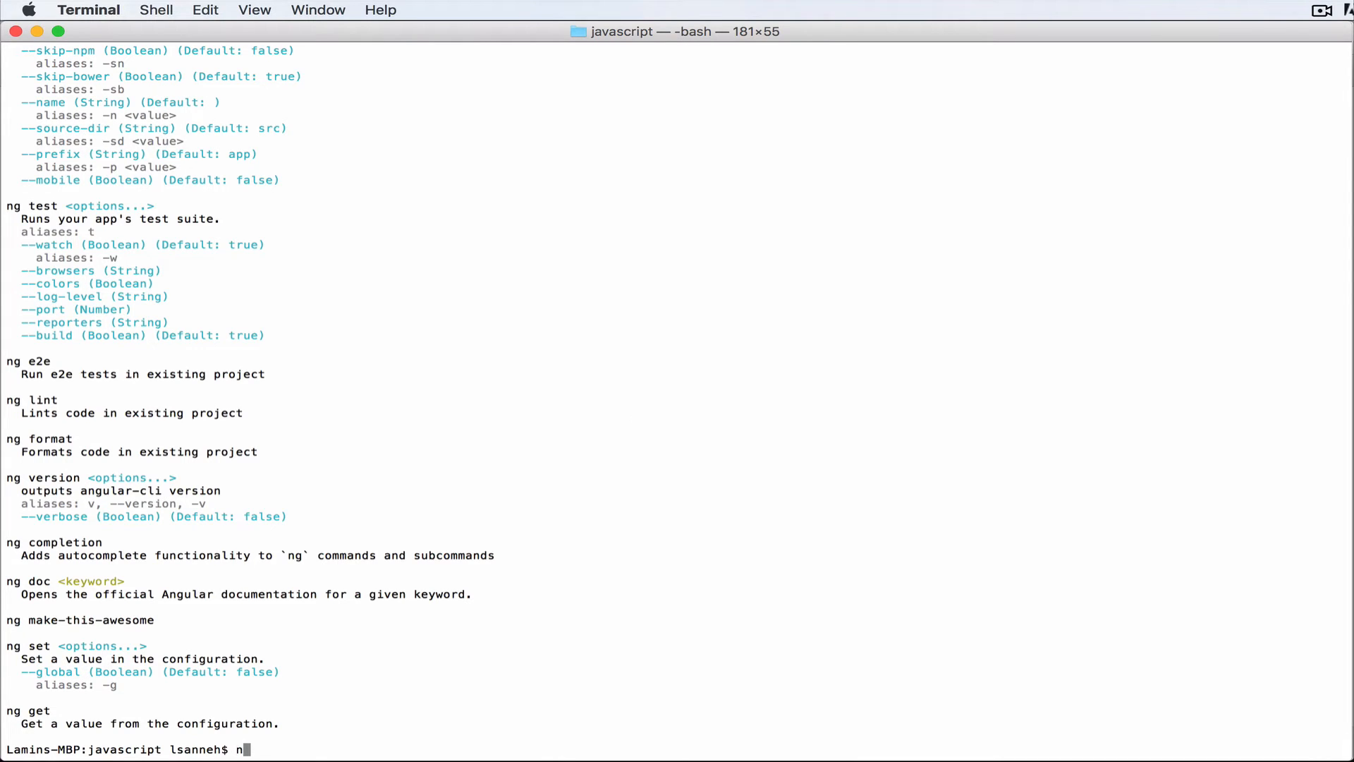
{"action": "type", "text": "g"}
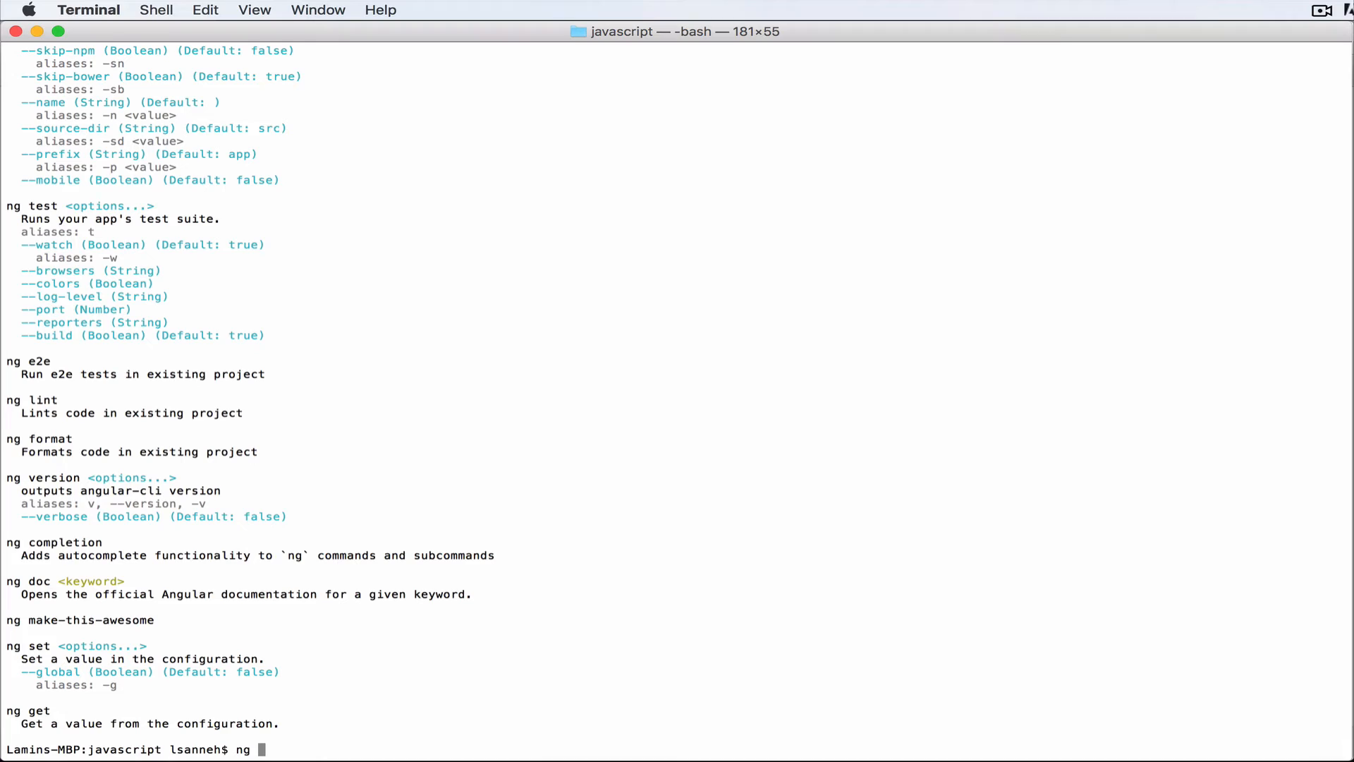
{"action": "type", "text": "new"}
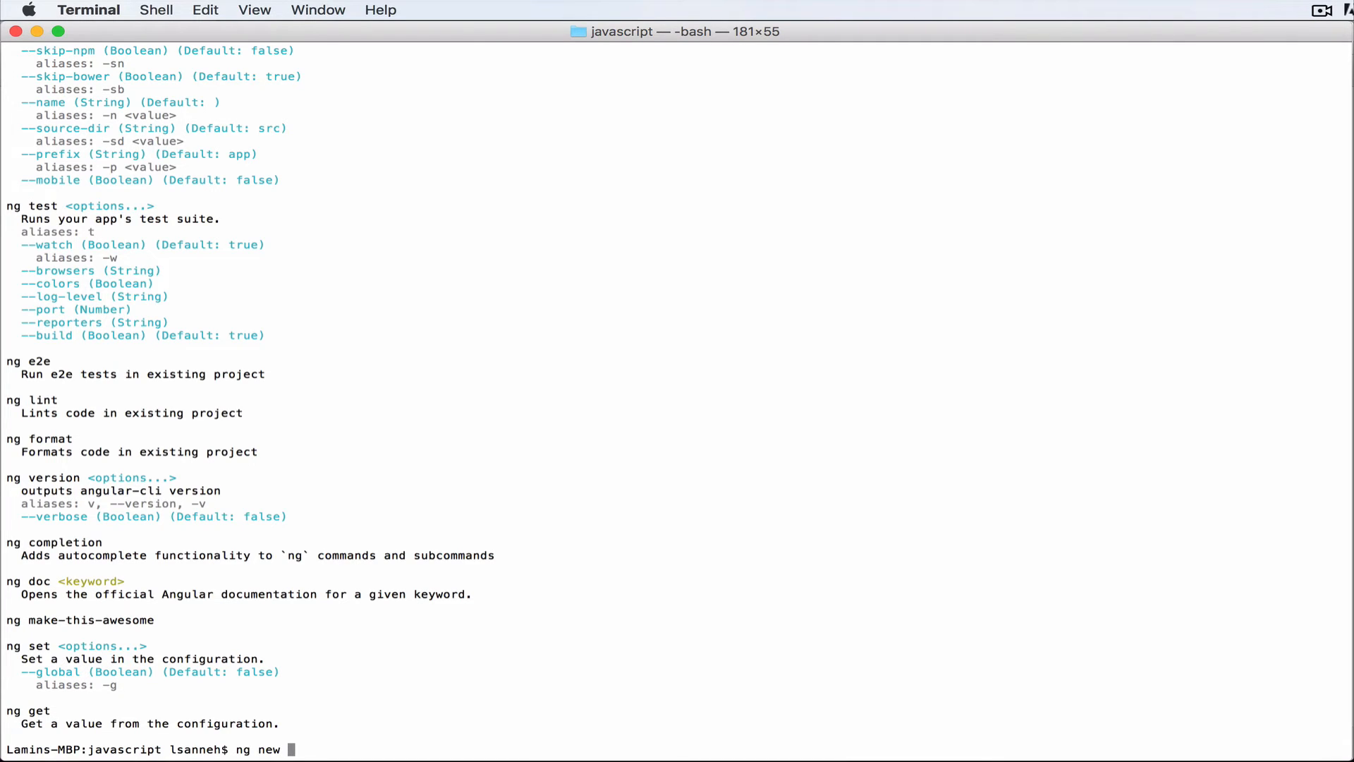
{"action": "type", "text": "t"}
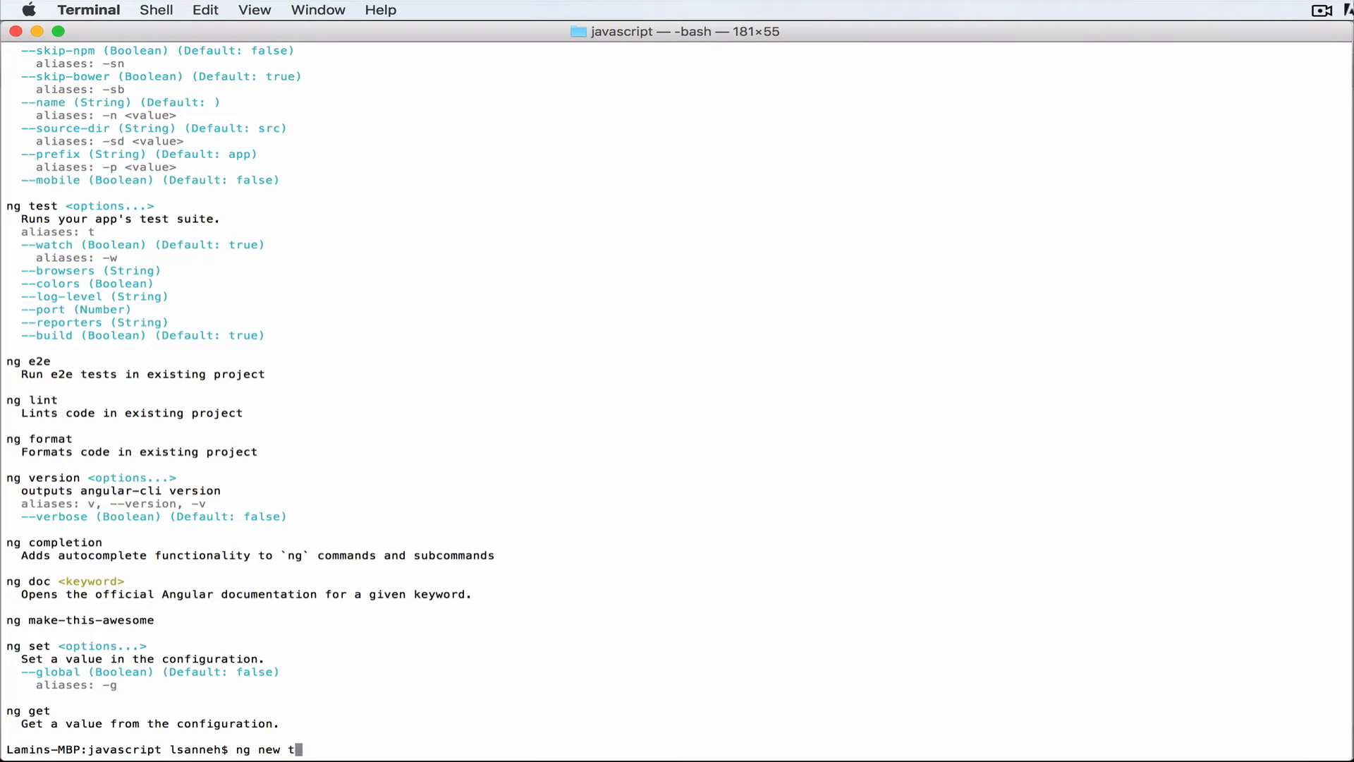
{"action": "type", "text": "utorialAn"}
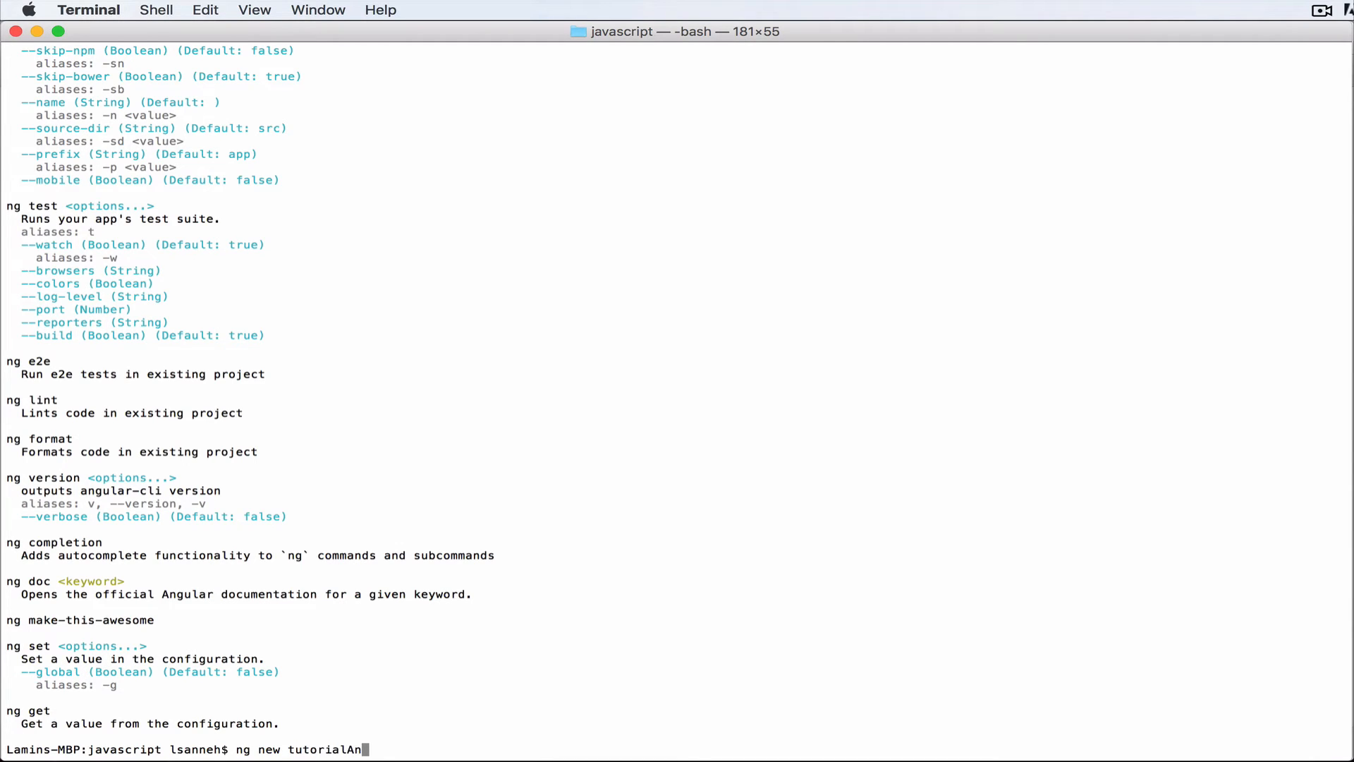
{"action": "type", "text": "gular"}
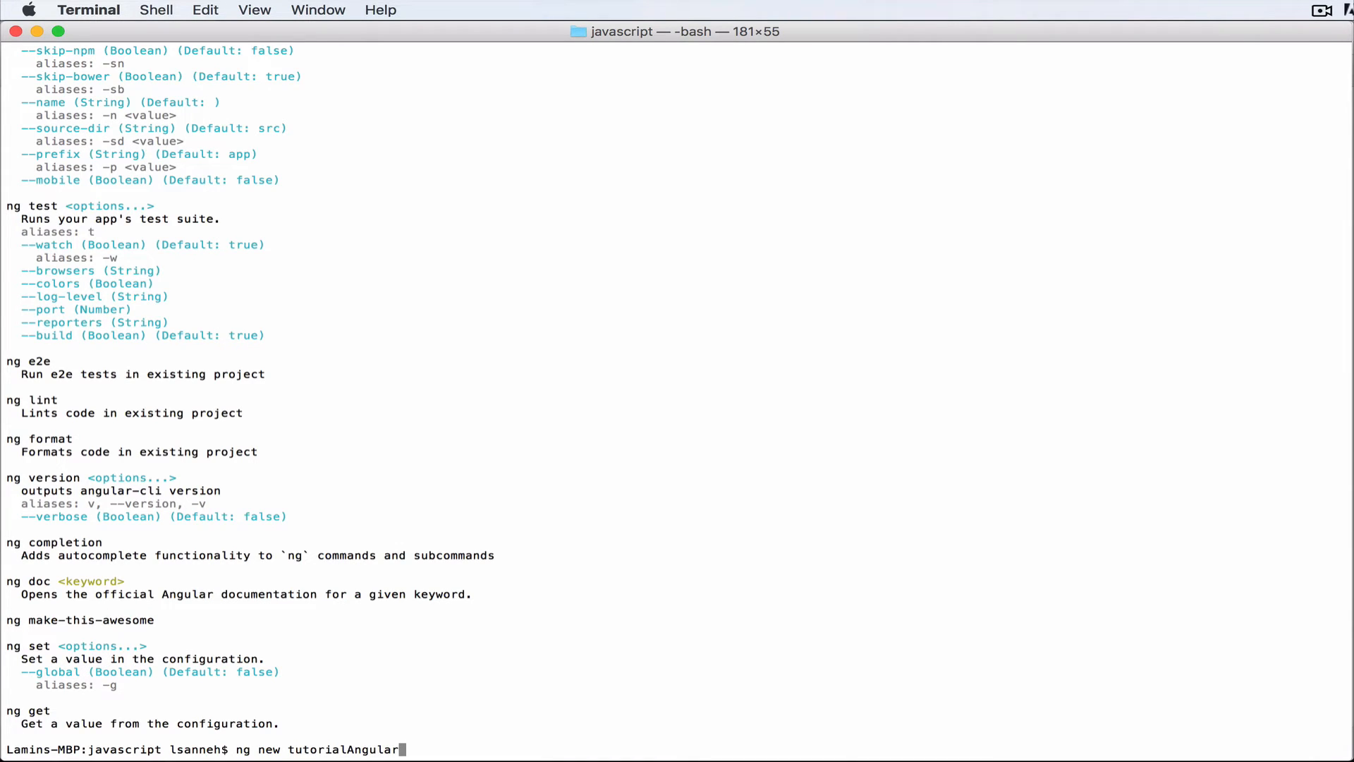
{"action": "type", "text": "Todo"}
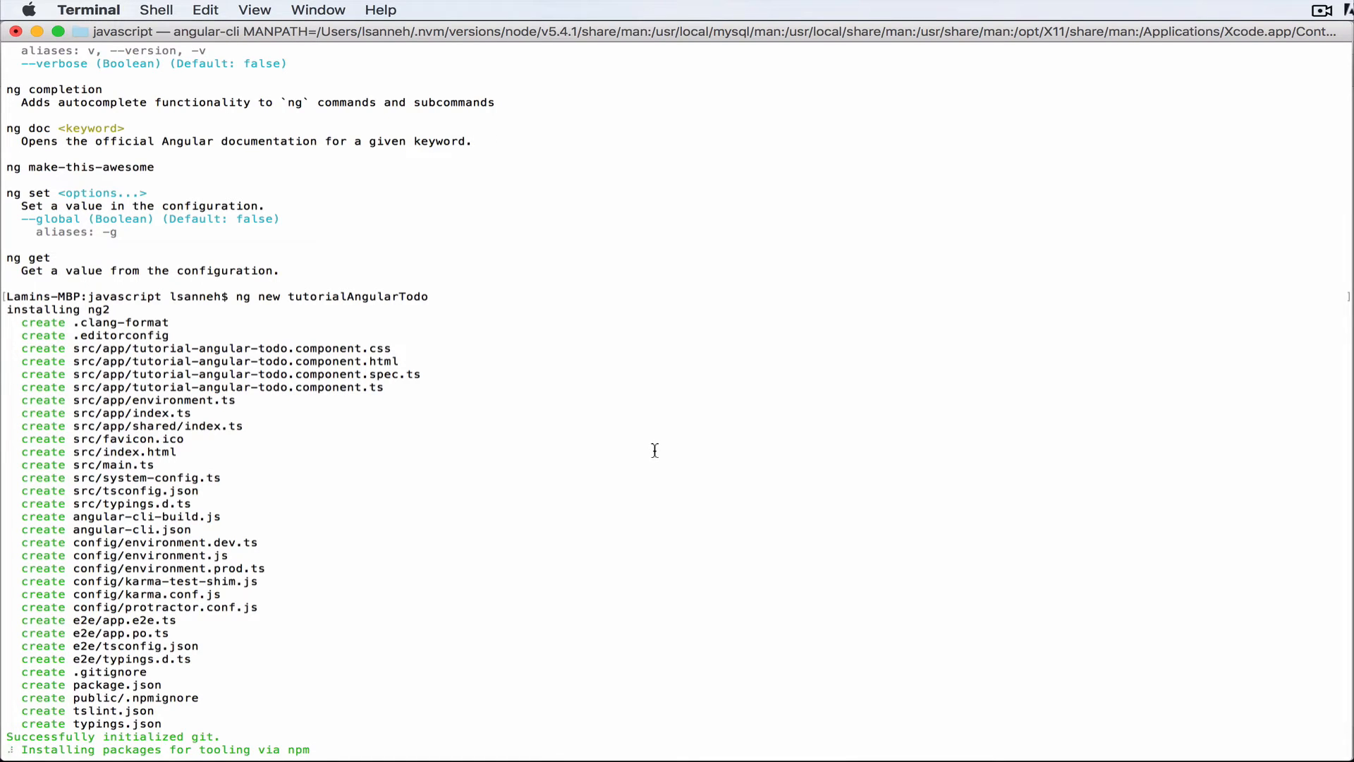
{"action": "mouse_move", "coordinate": [778, 376]}
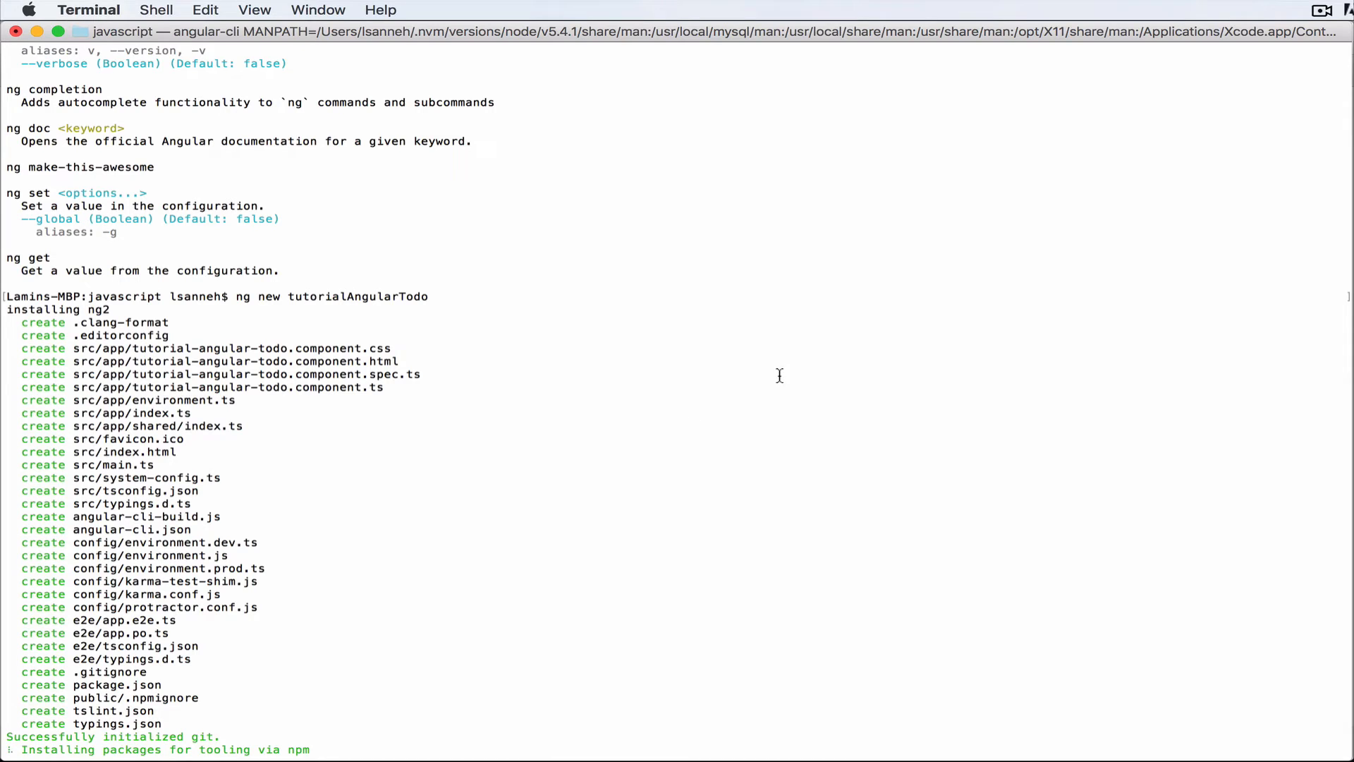
{"action": "scroll", "scroll_direction": "down", "scroll_amount": 3}
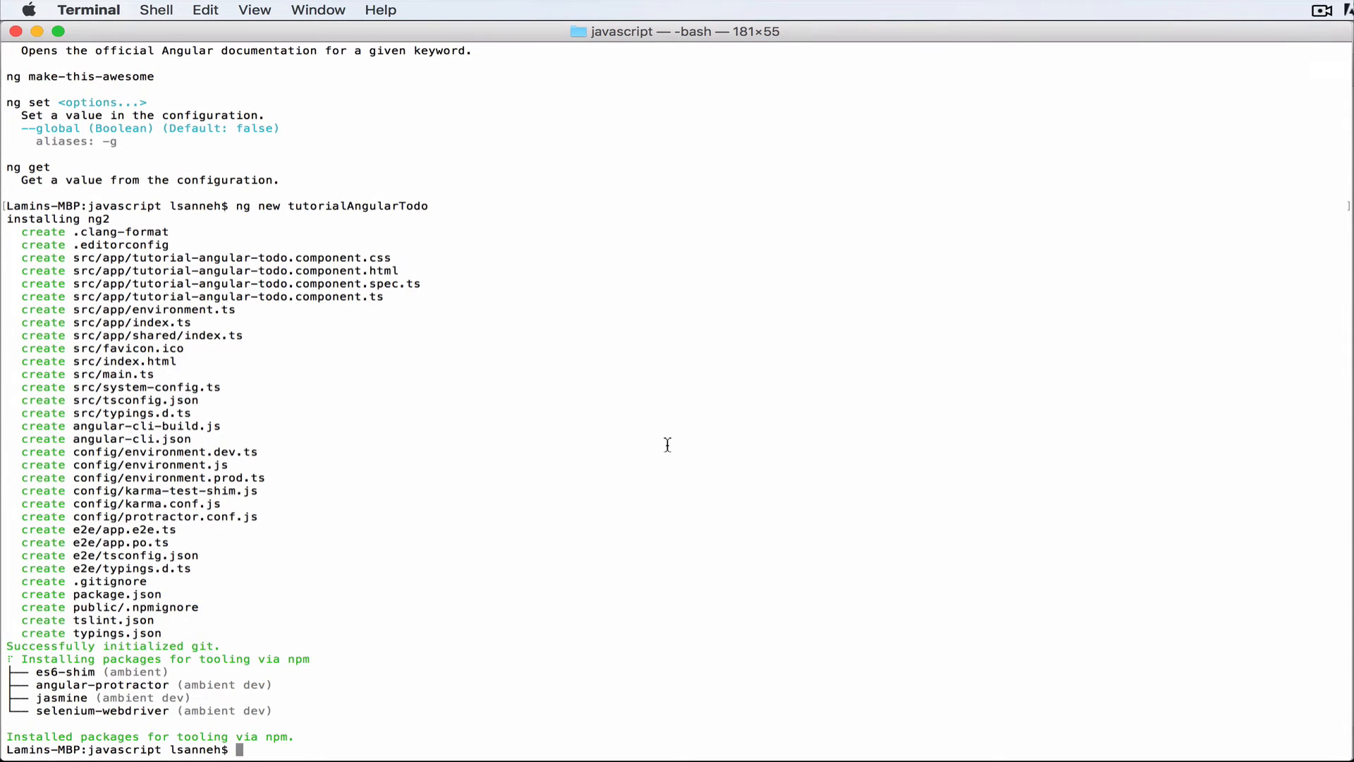
{"action": "mouse_move", "coordinate": [659, 431]}
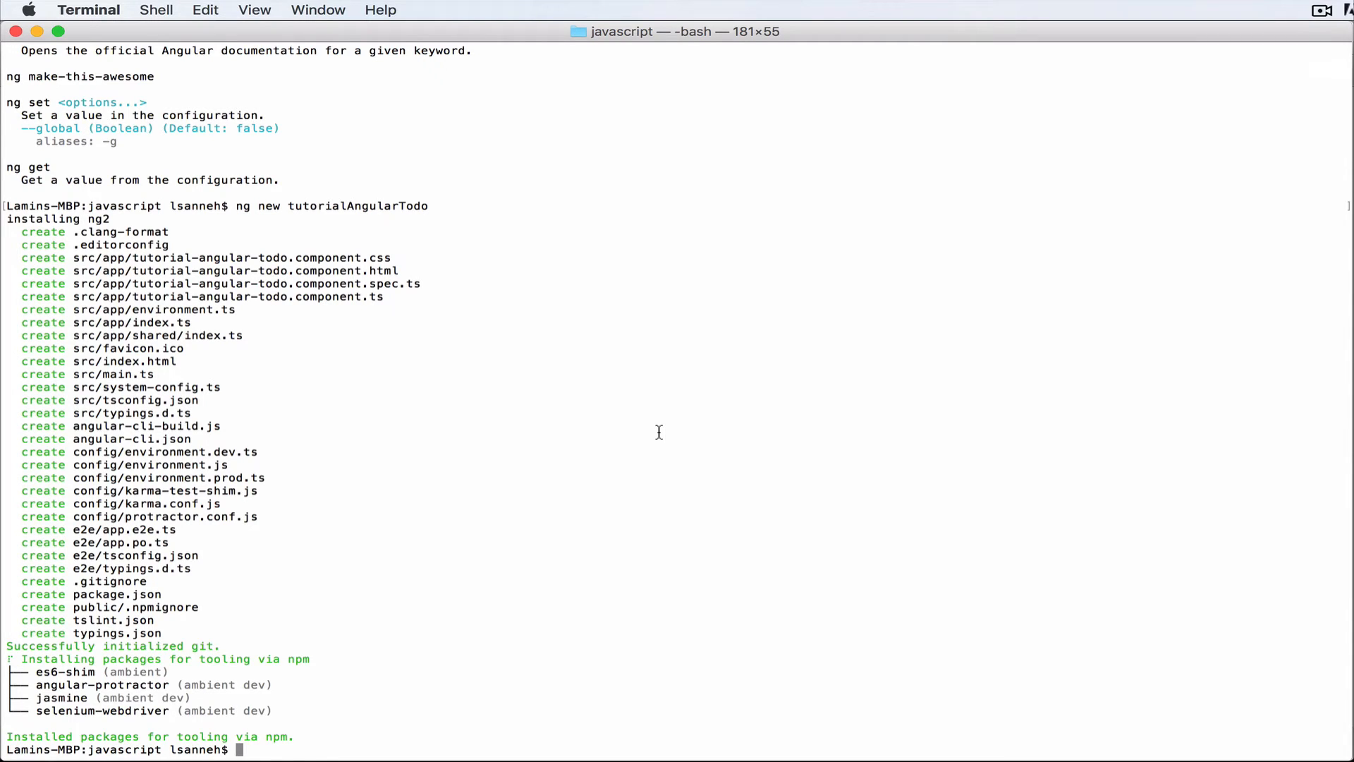
Step: Change into the tutorialAngularTodo folder and list its files with ls
{"action": "type", "text": "cd tutorialAngularTodo/"}
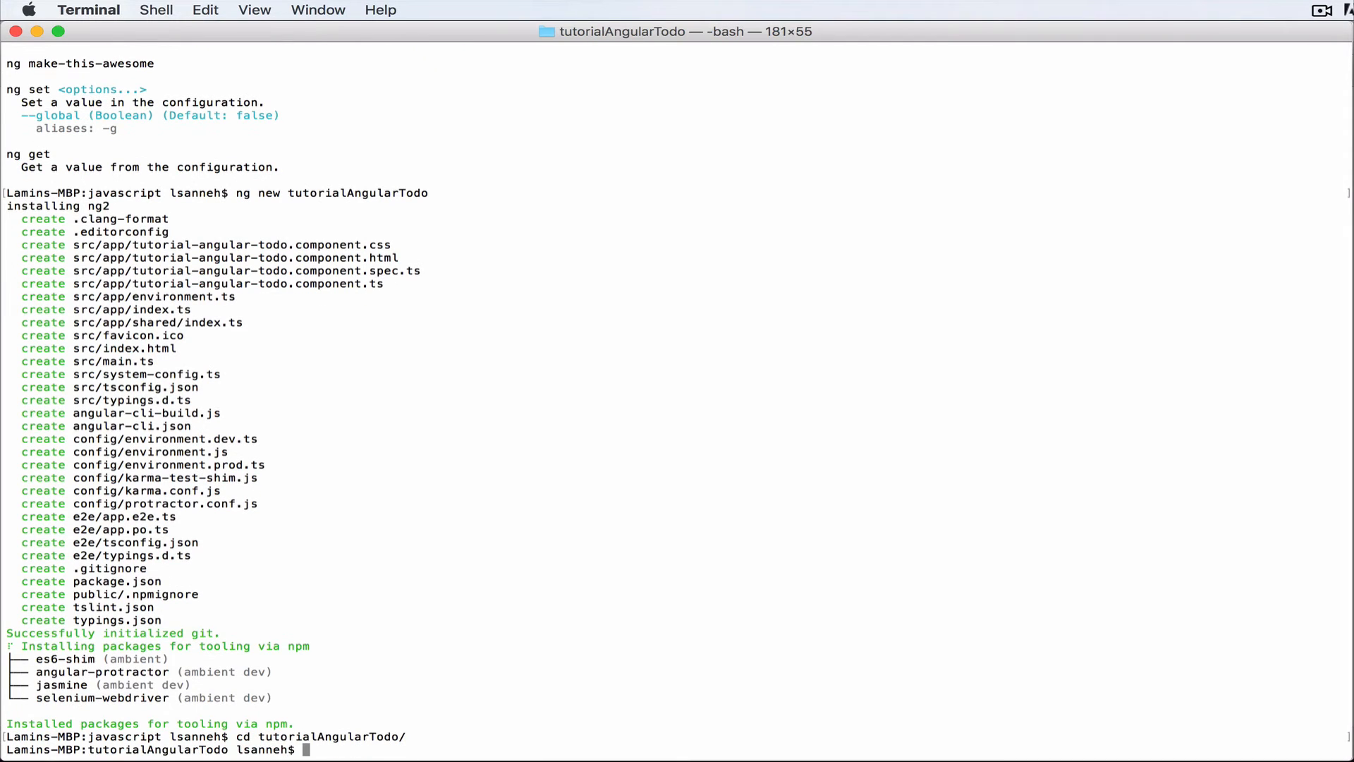
{"action": "type", "text": "ls"}
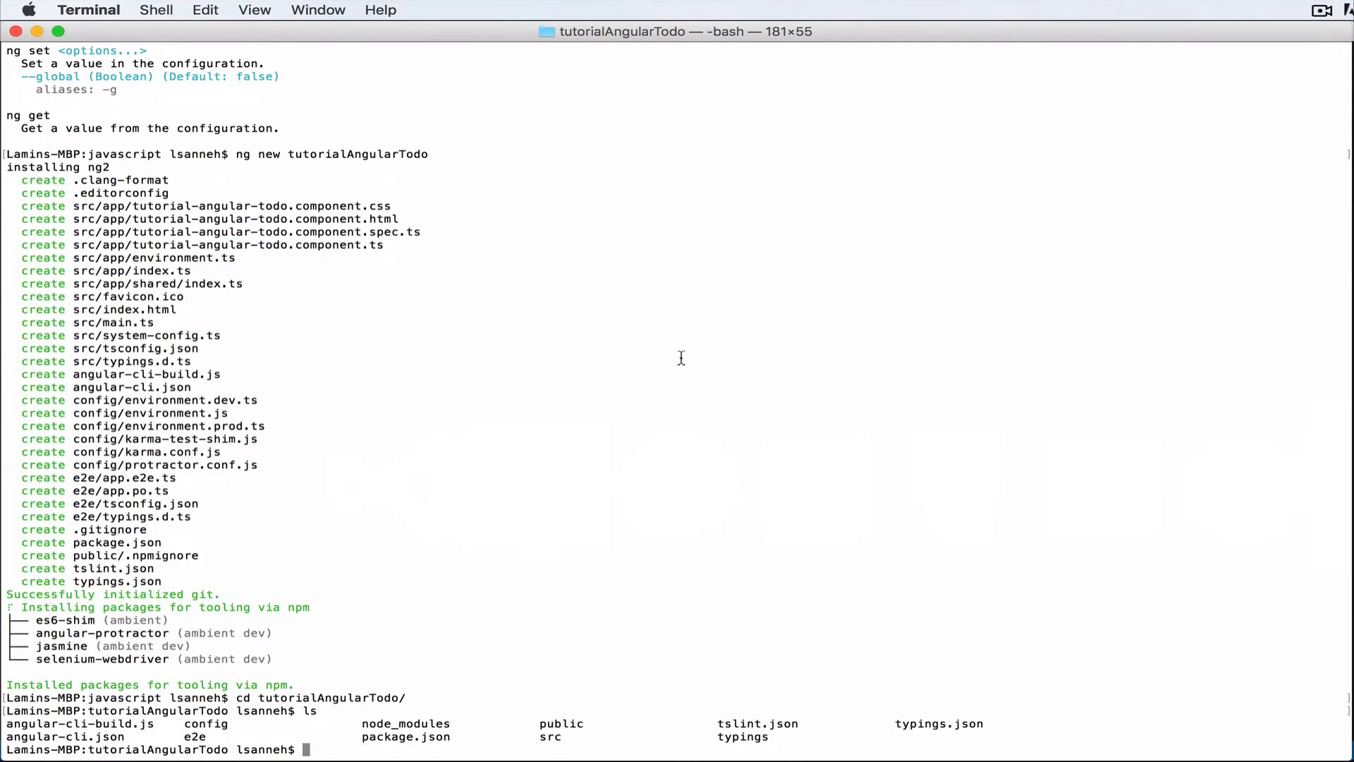
{"action": "mouse_move", "coordinate": [71, 727]}
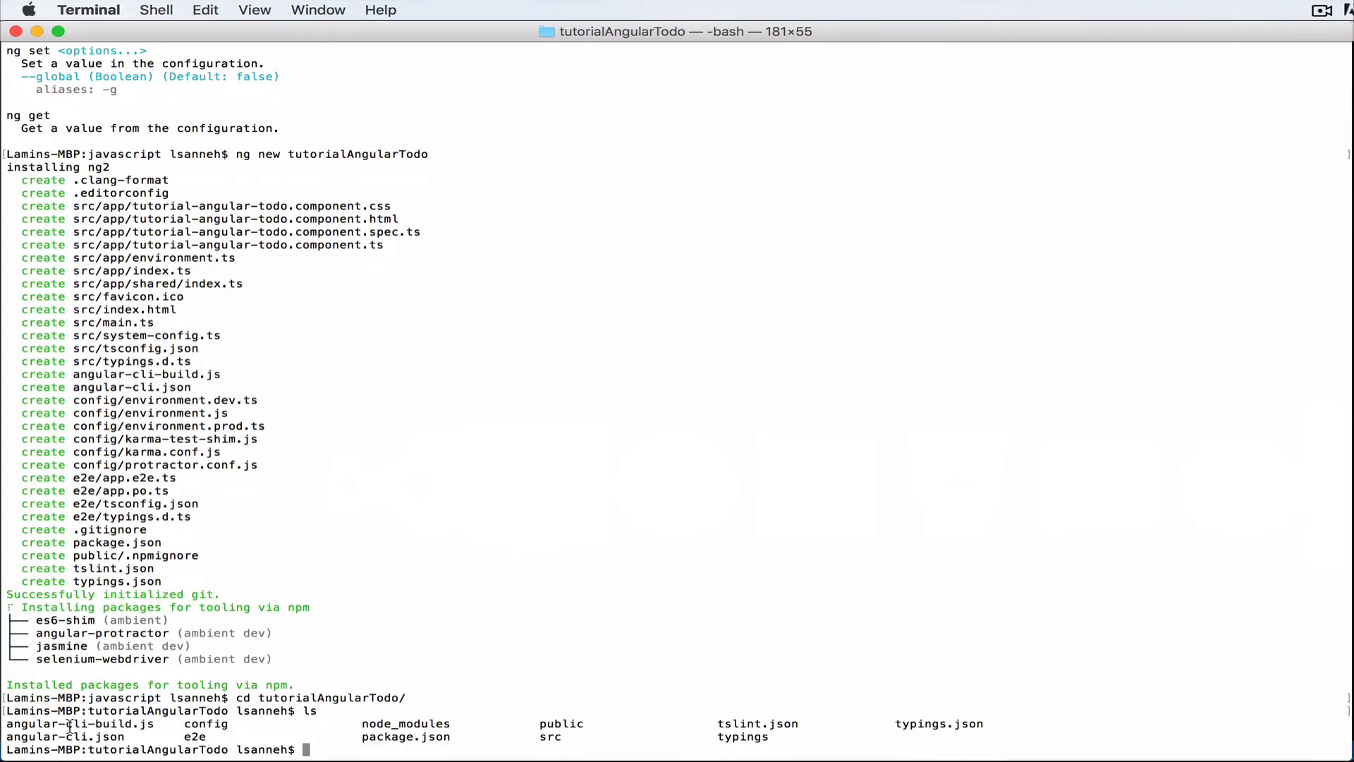
{"action": "mouse_move", "coordinate": [937, 456]}
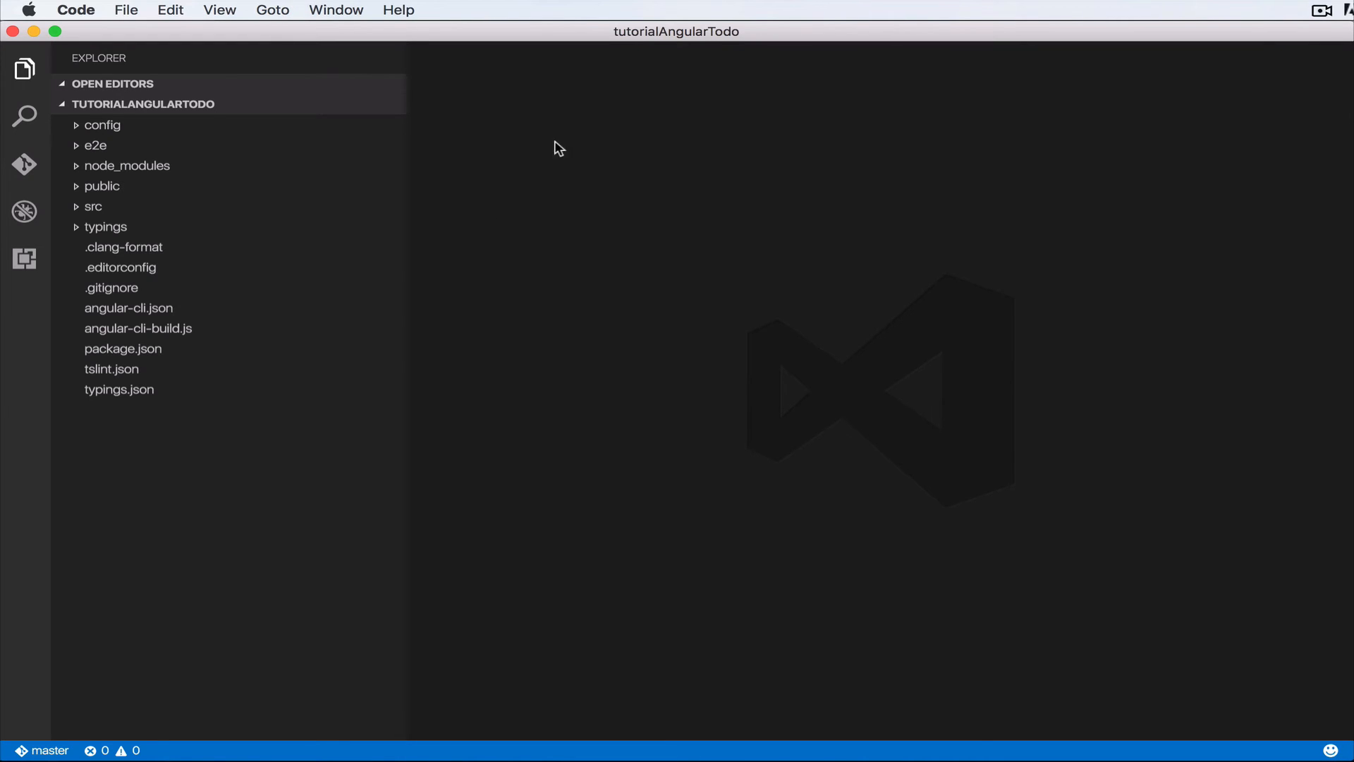
{"action": "mouse_move", "coordinate": [536, 297]}
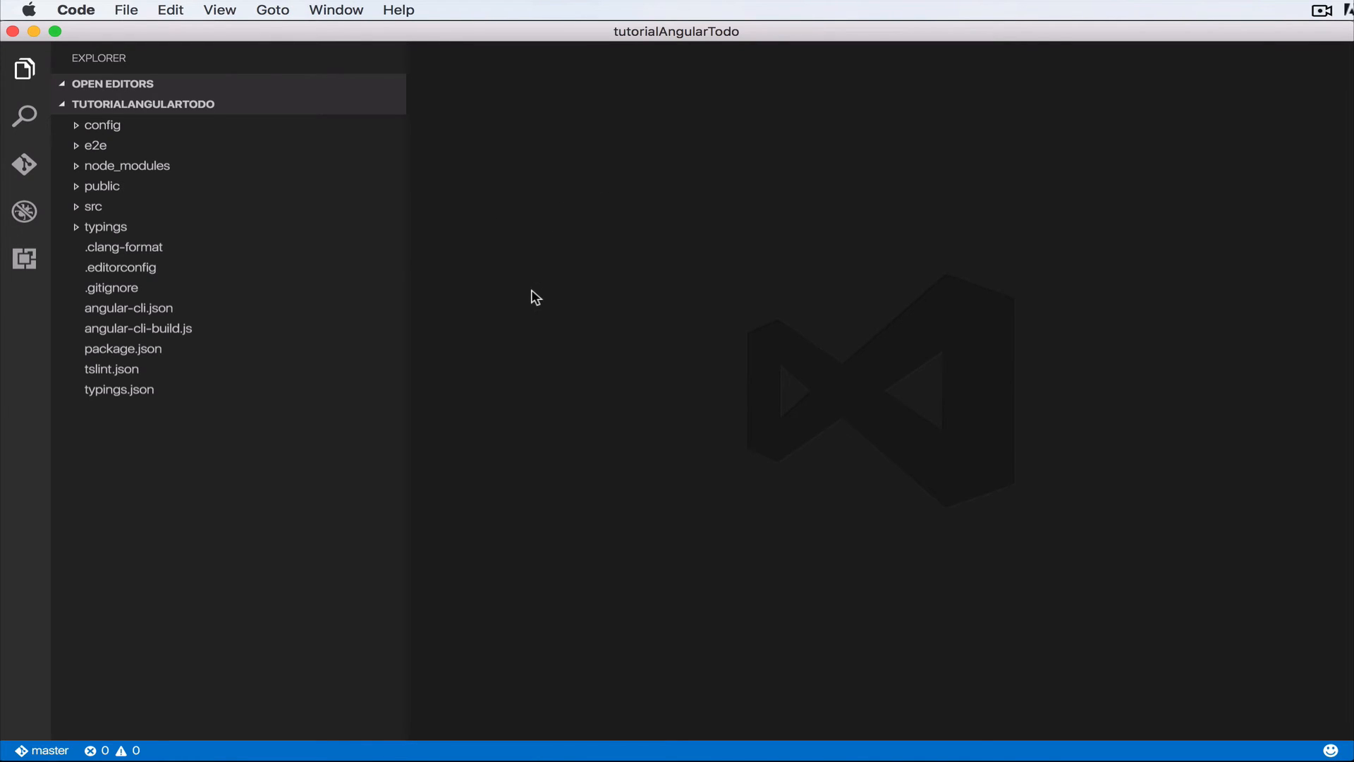
{"action": "mouse_move", "coordinate": [328, 372]}
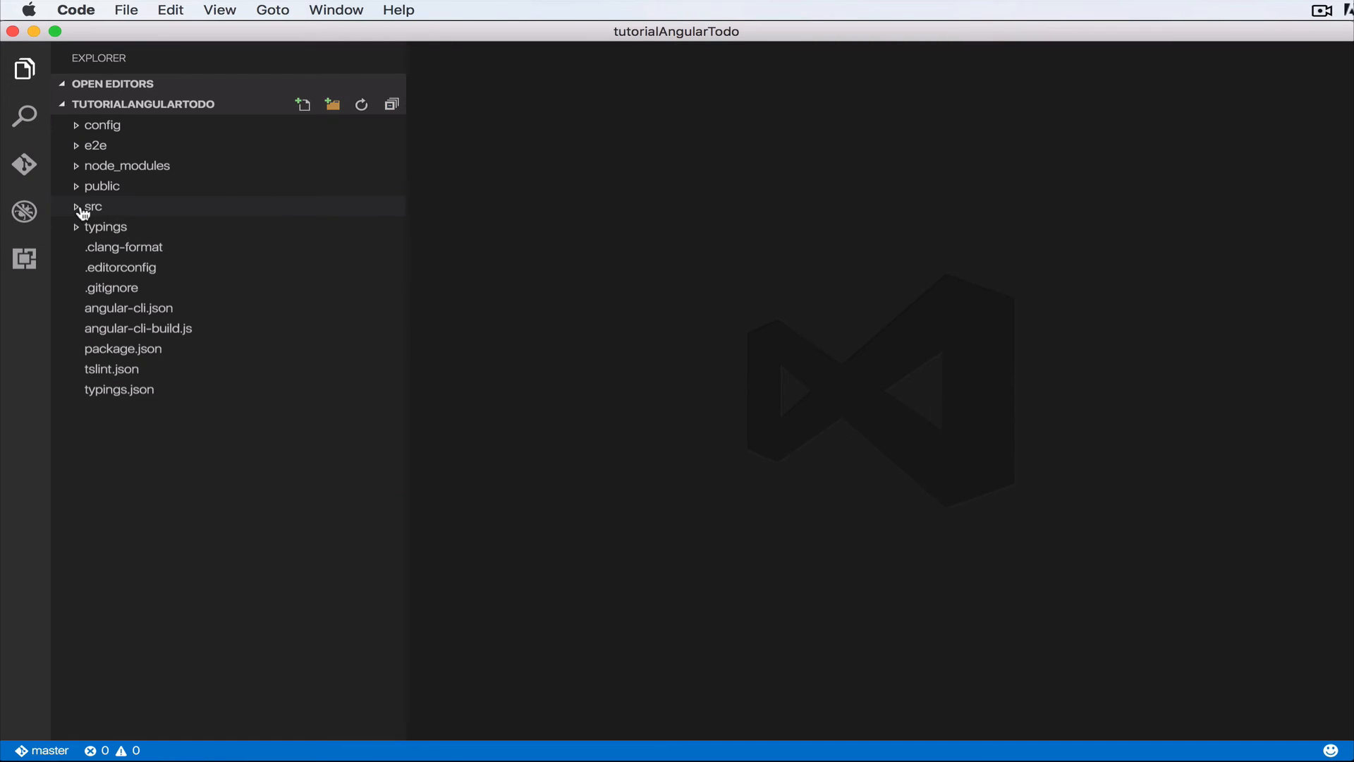
Step: Expand the src, app and shared folders in the VS Code Explorer
{"action": "left_click", "coordinate": [92, 206]}
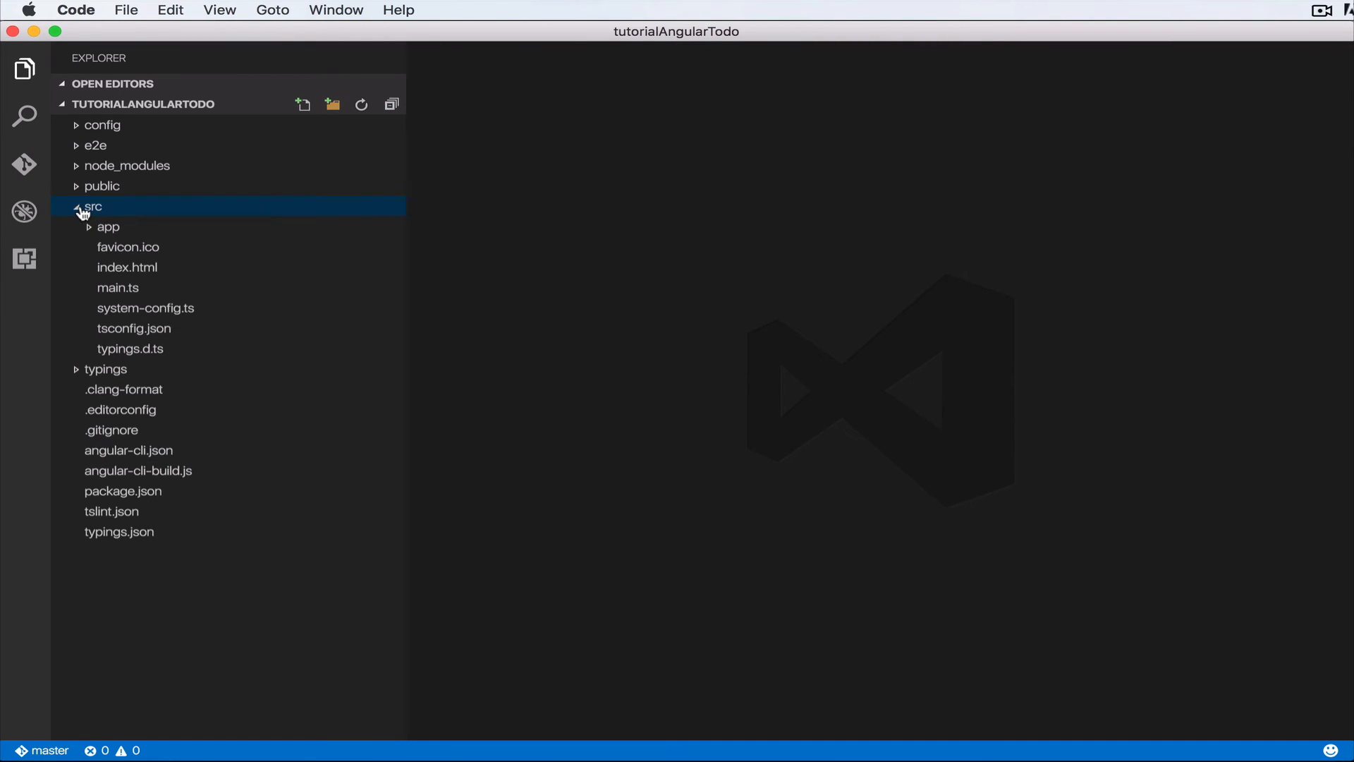
{"action": "left_click", "coordinate": [108, 227]}
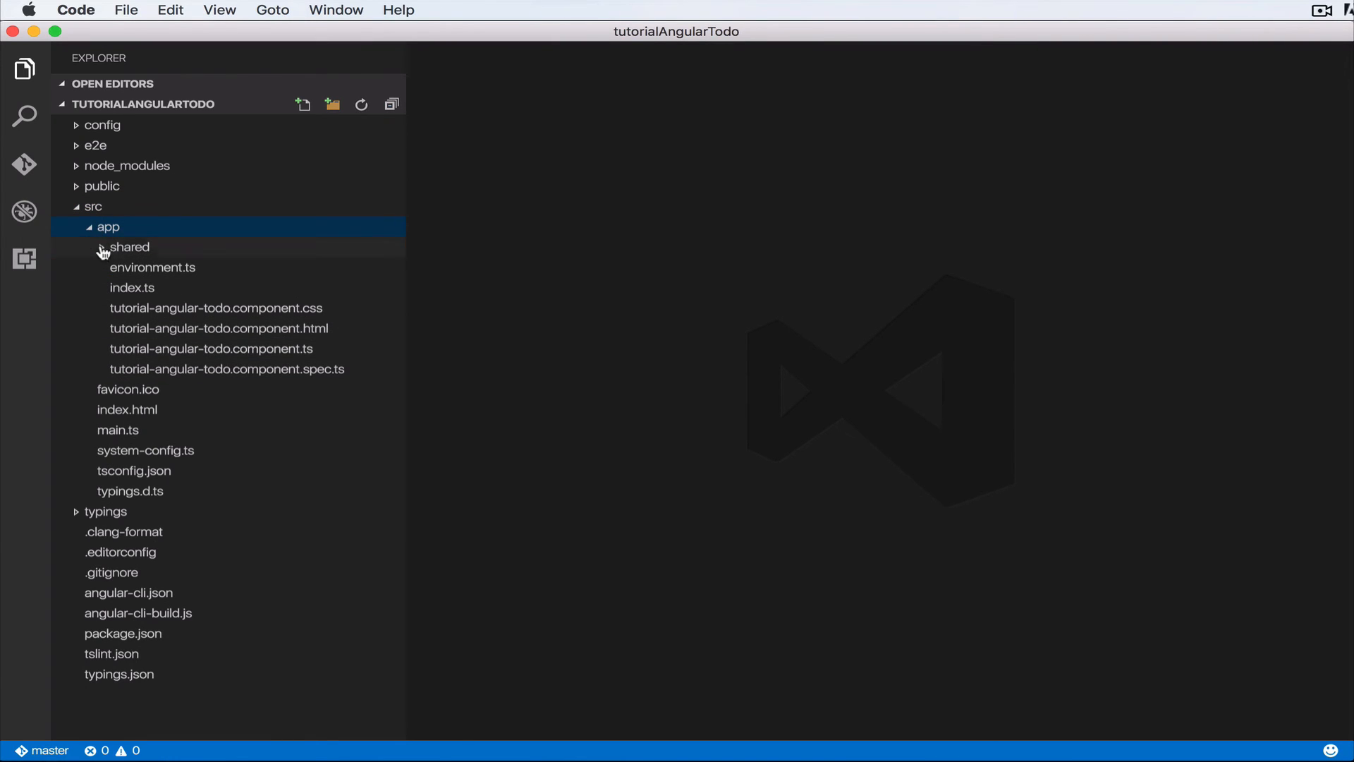
{"action": "left_click", "coordinate": [92, 205]}
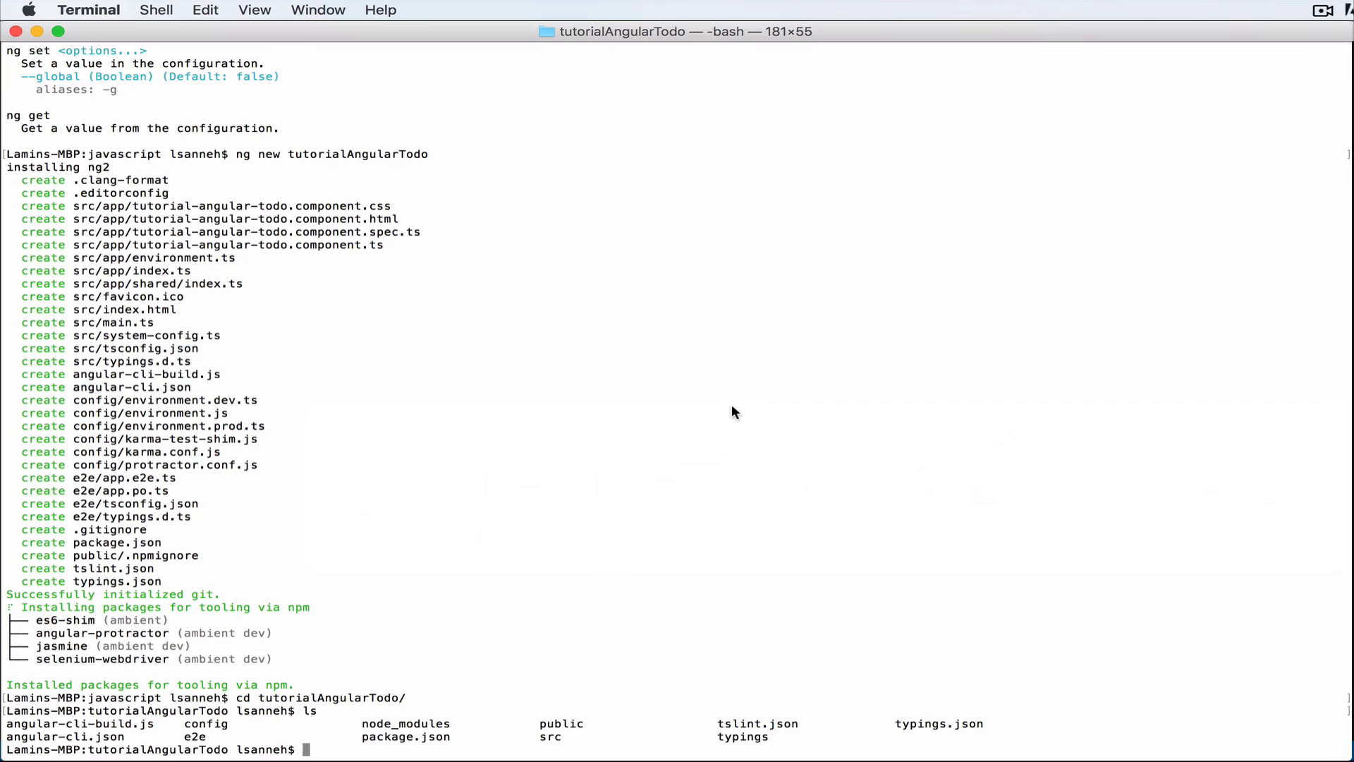
Step: Run 'ng serve' in the tutorialAngularTodo directory
{"action": "type", "text": "ng serve"}
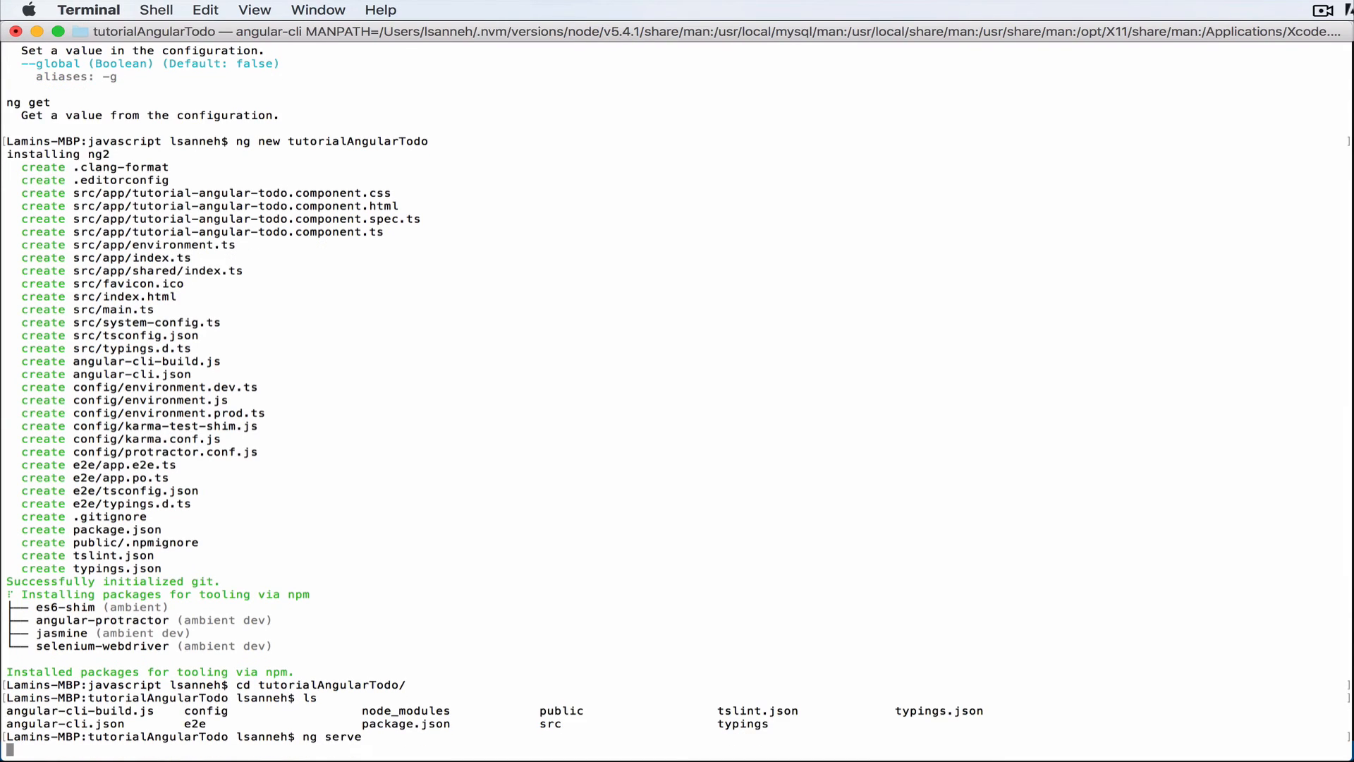
{"action": "mouse_move", "coordinate": [739, 456]}
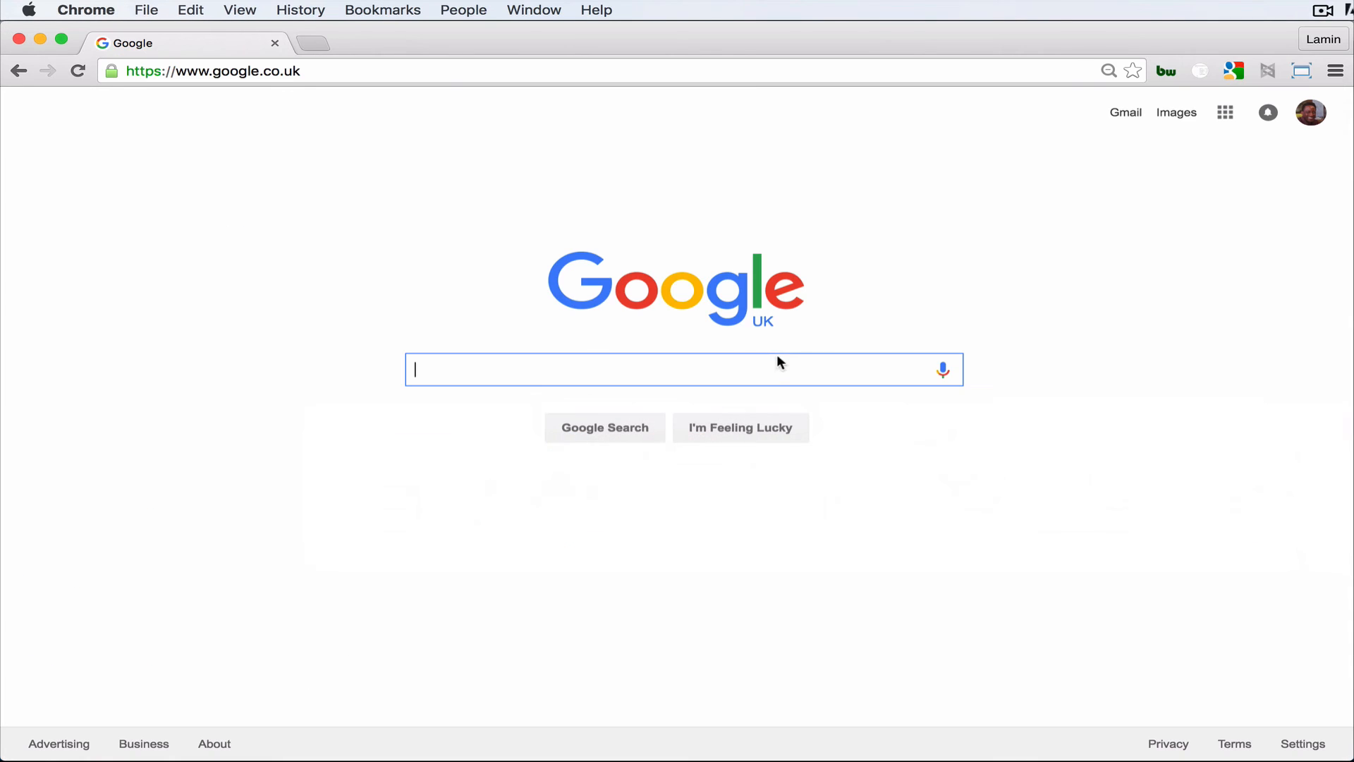
{"action": "mouse_move", "coordinate": [715, 165]}
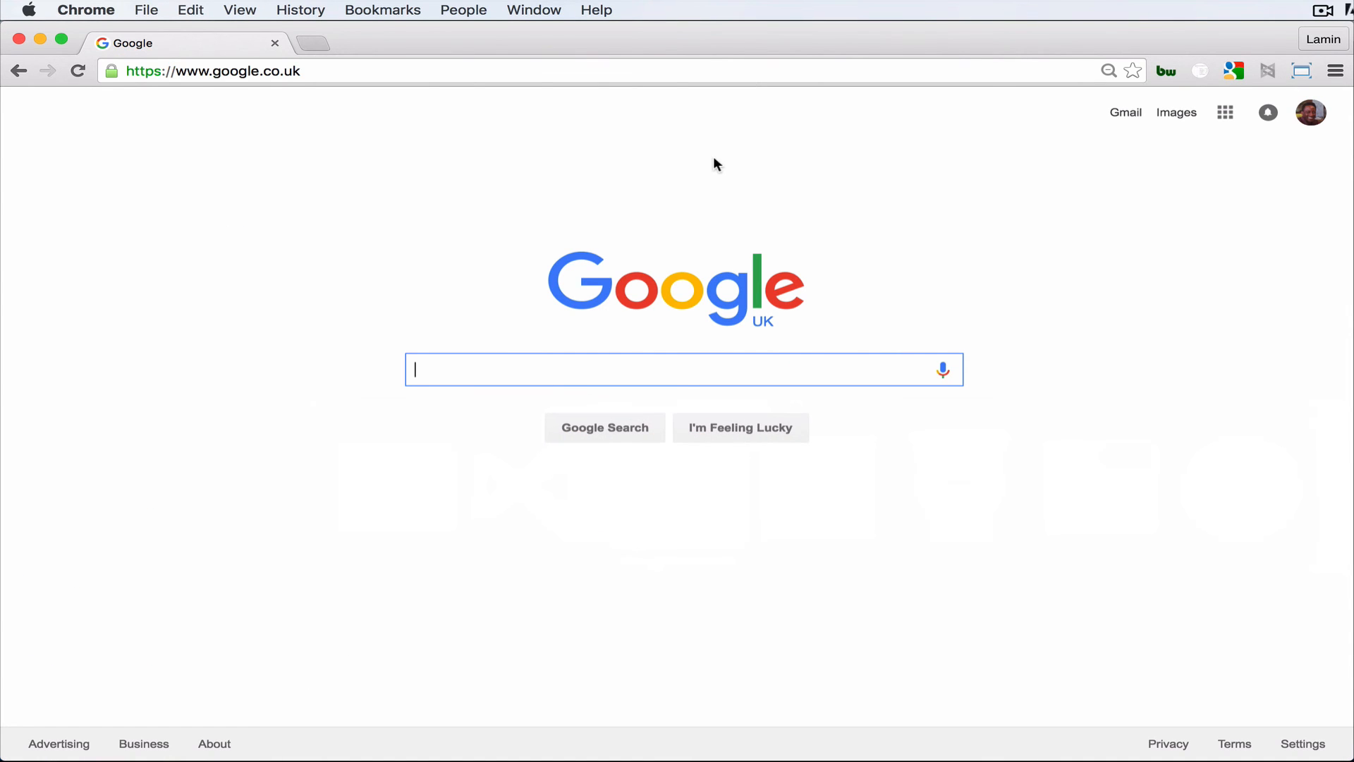
Step: Point Chrome's address bar at the local dev server to show 'tutorial-angular-todo works!'
{"action": "type", "text": "laminsanneh.com"}
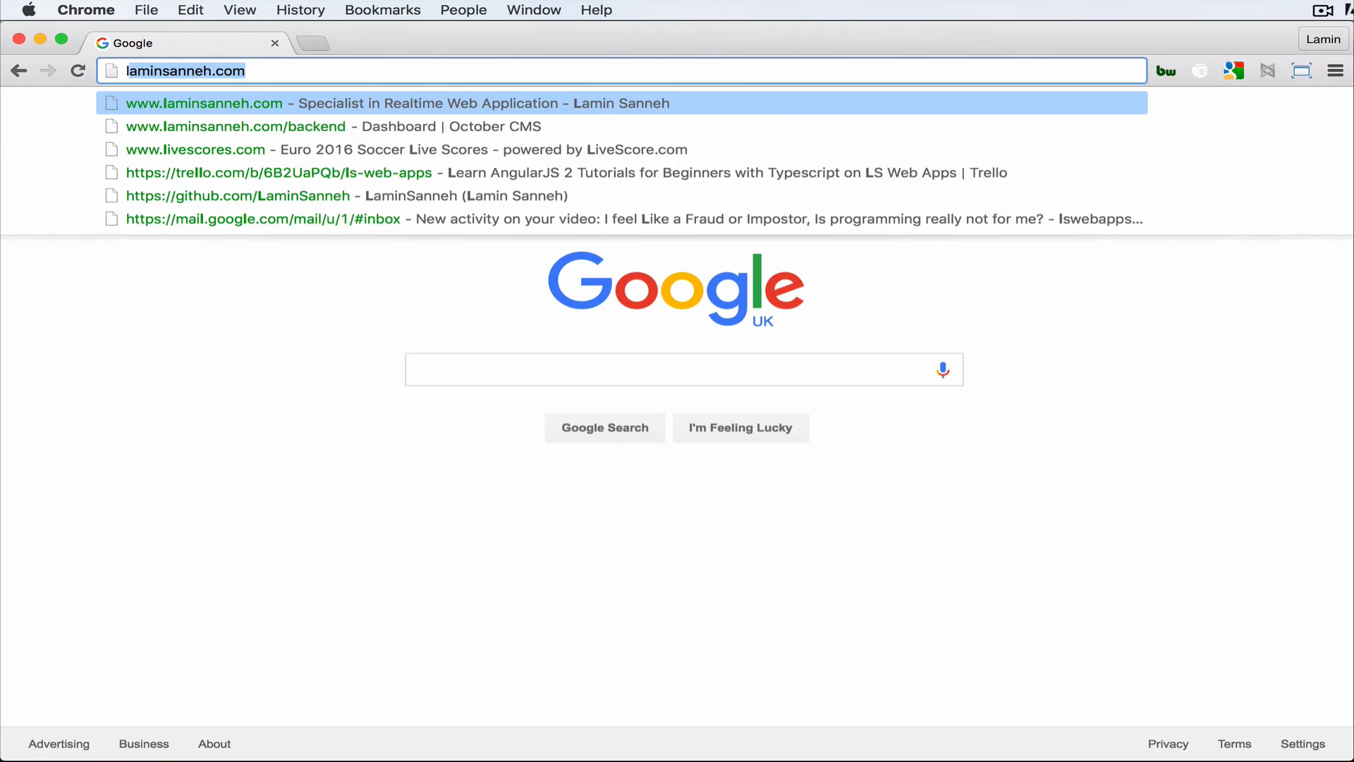
{"action": "type", "text": "localhost:8080"}
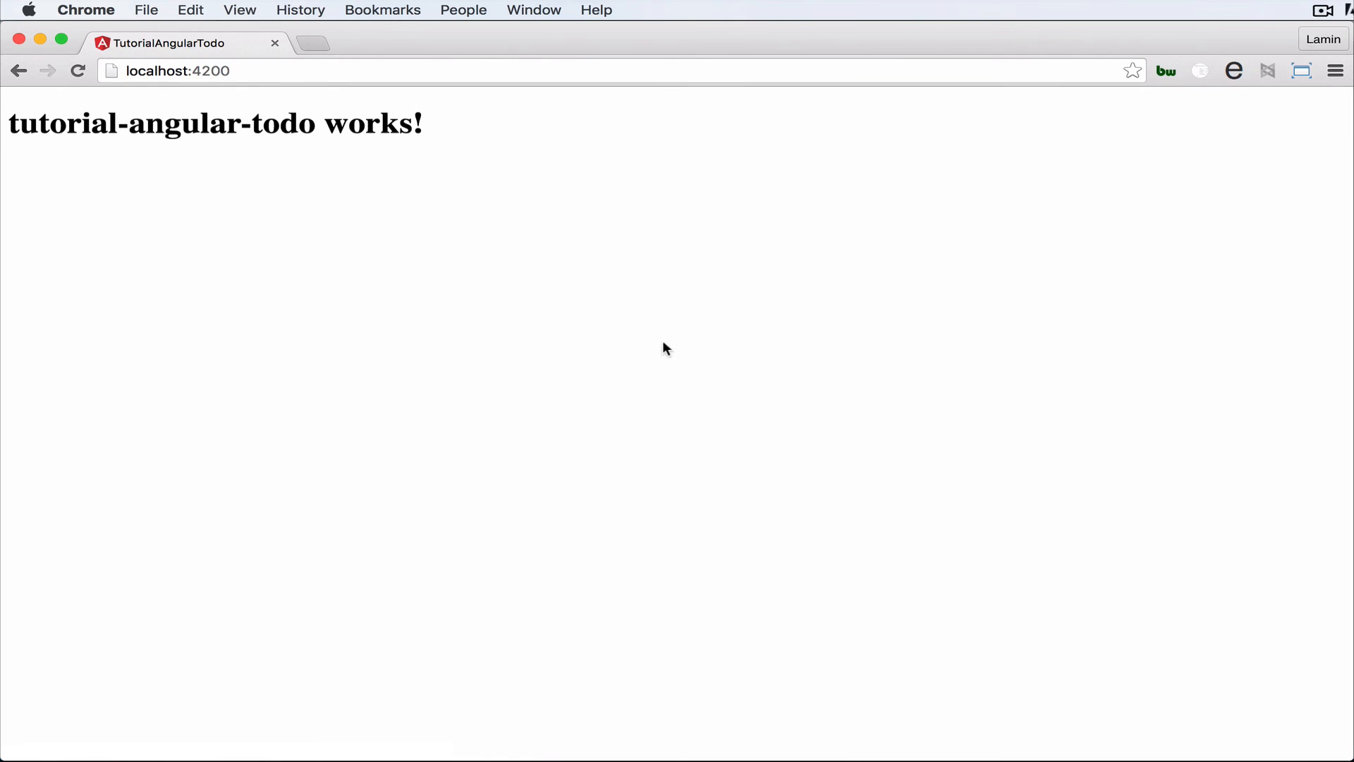
{"action": "mouse_move", "coordinate": [289, 153]}
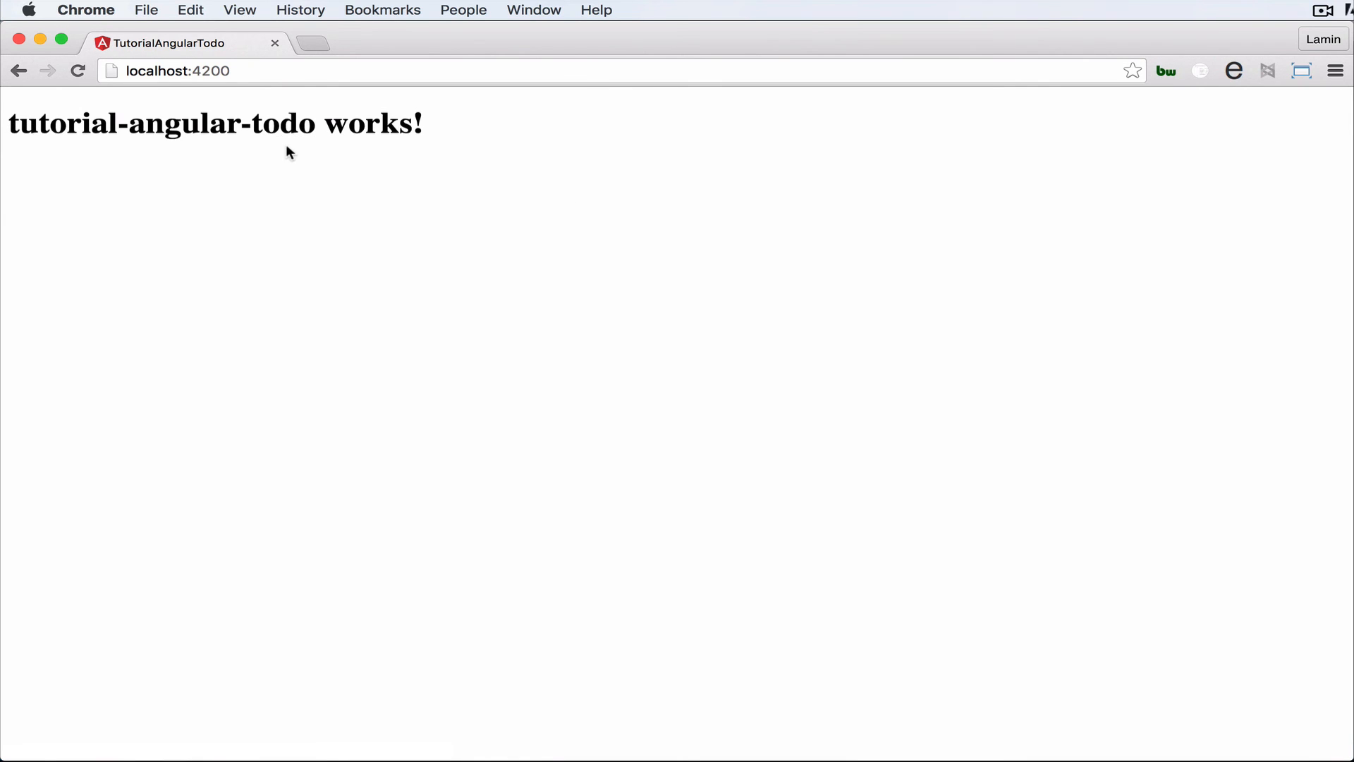
{"action": "mouse_move", "coordinate": [486, 276]}
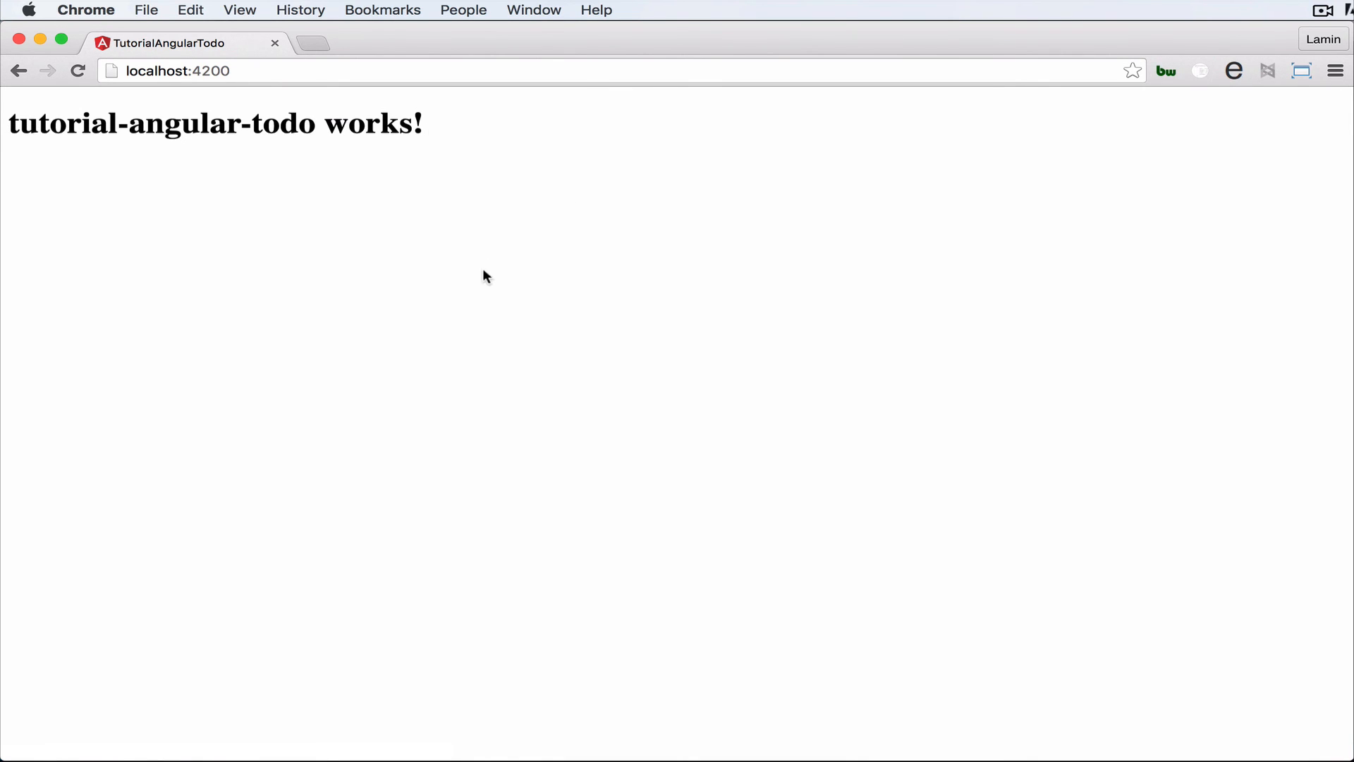
{"action": "double_click", "coordinate": [164, 124]}
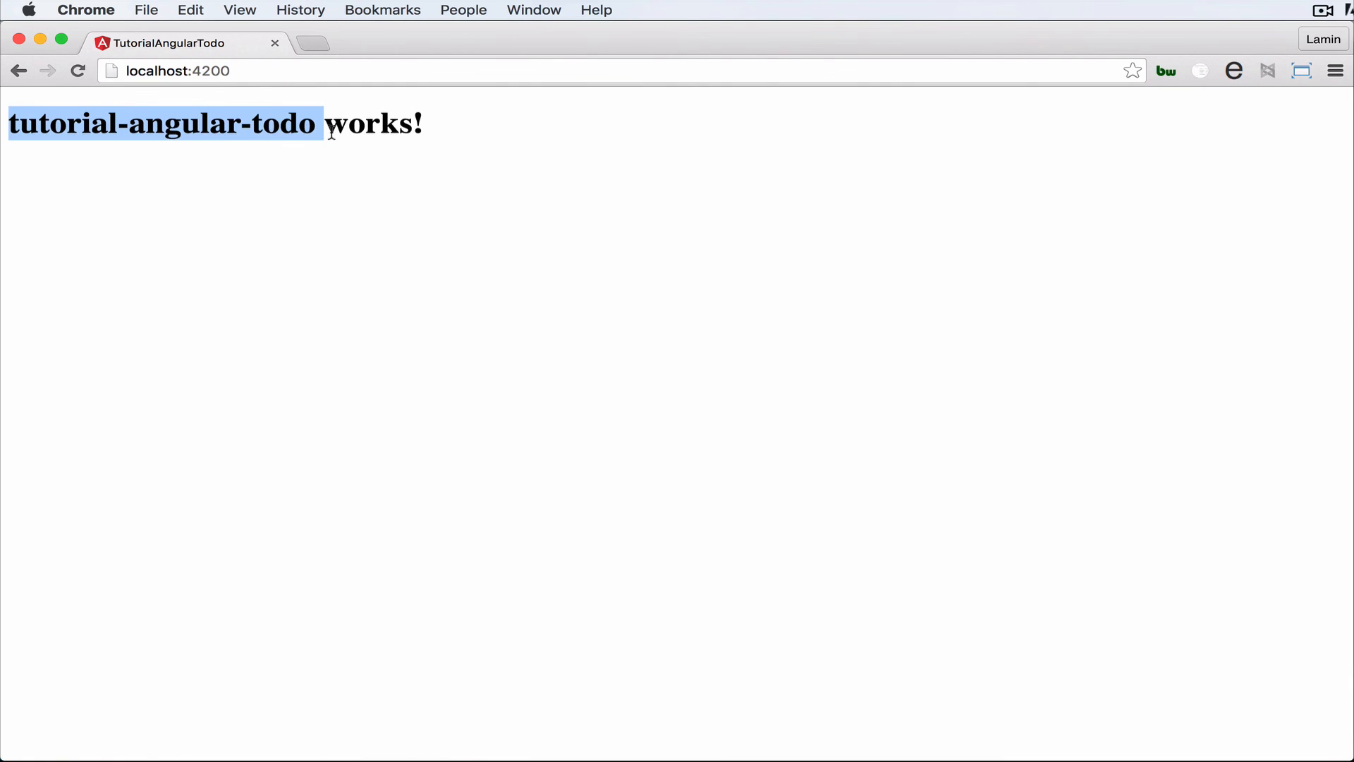
{"action": "left_click", "coordinate": [665, 524]}
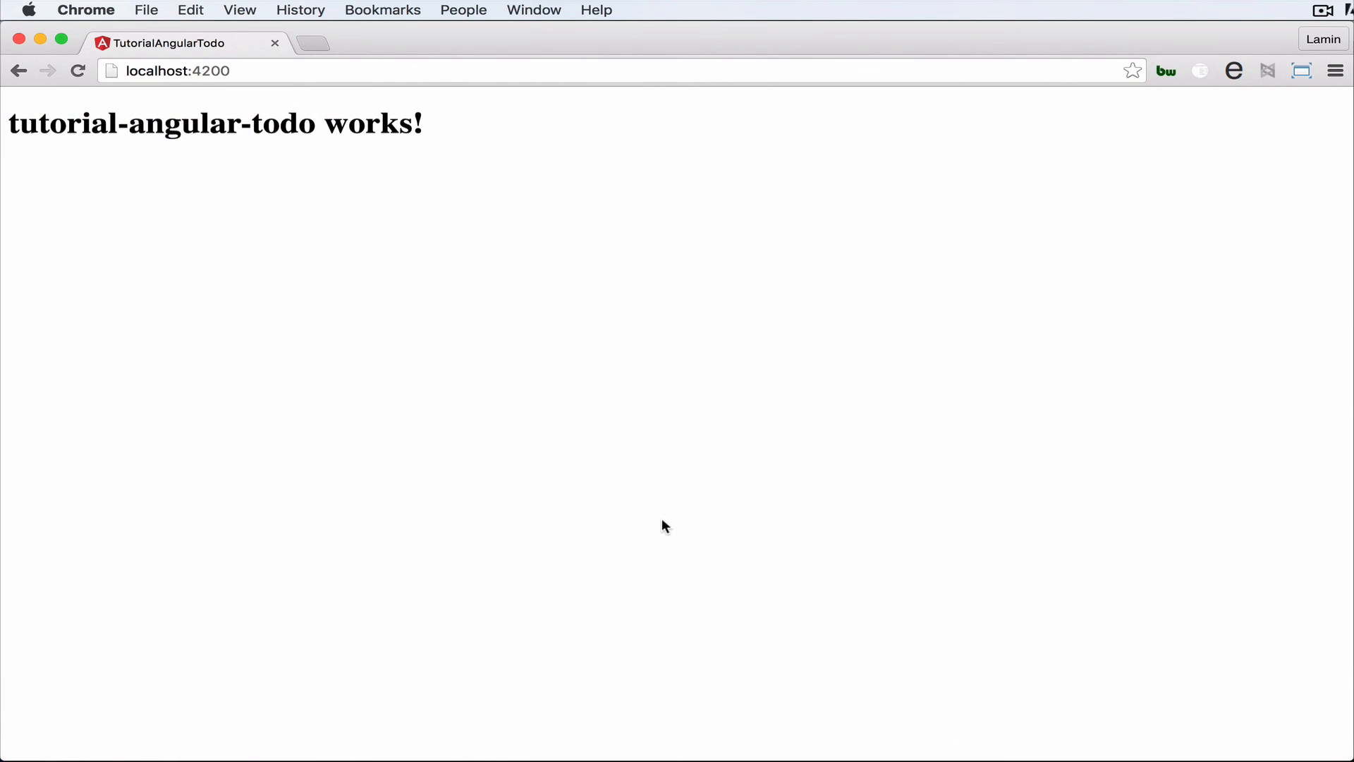
{"action": "mouse_move", "coordinate": [735, 427]}
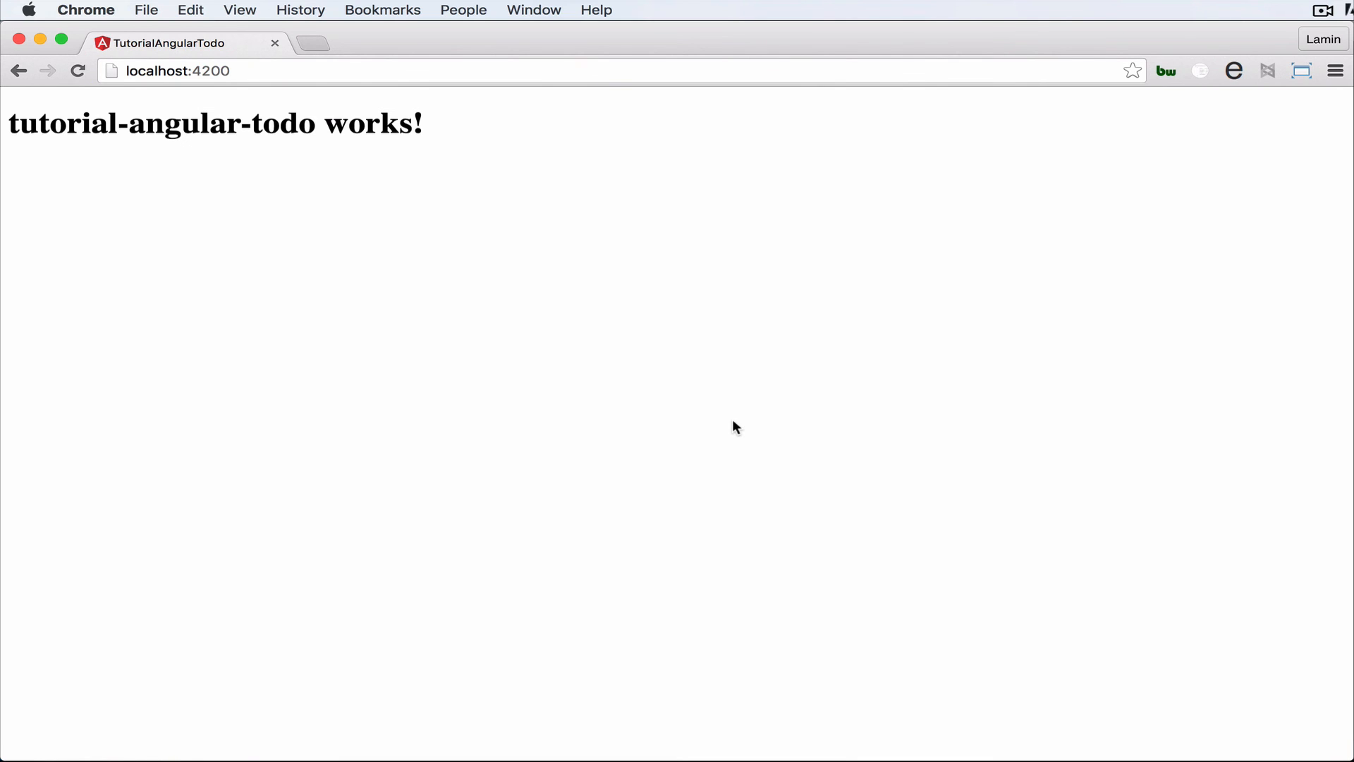
{"action": "mouse_move", "coordinate": [689, 395]}
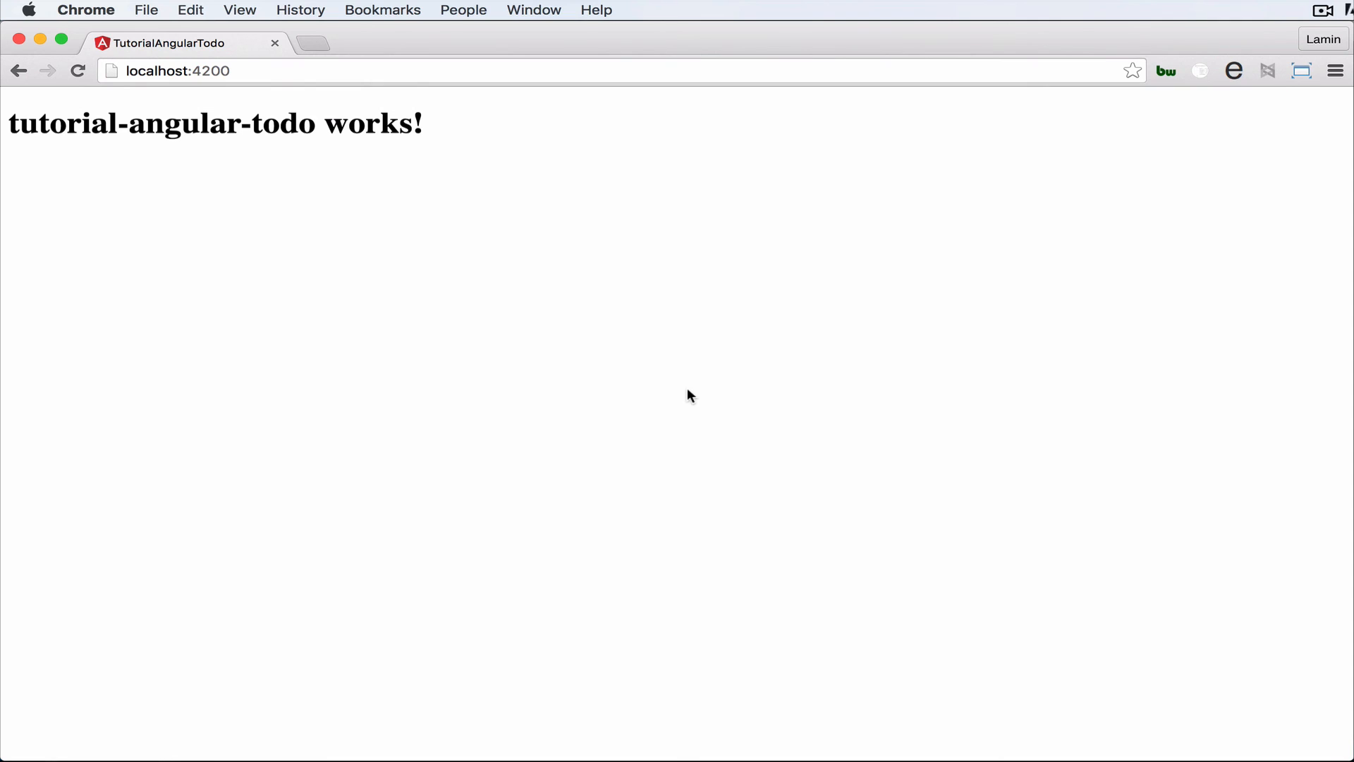
{"action": "mouse_move", "coordinate": [675, 411]}
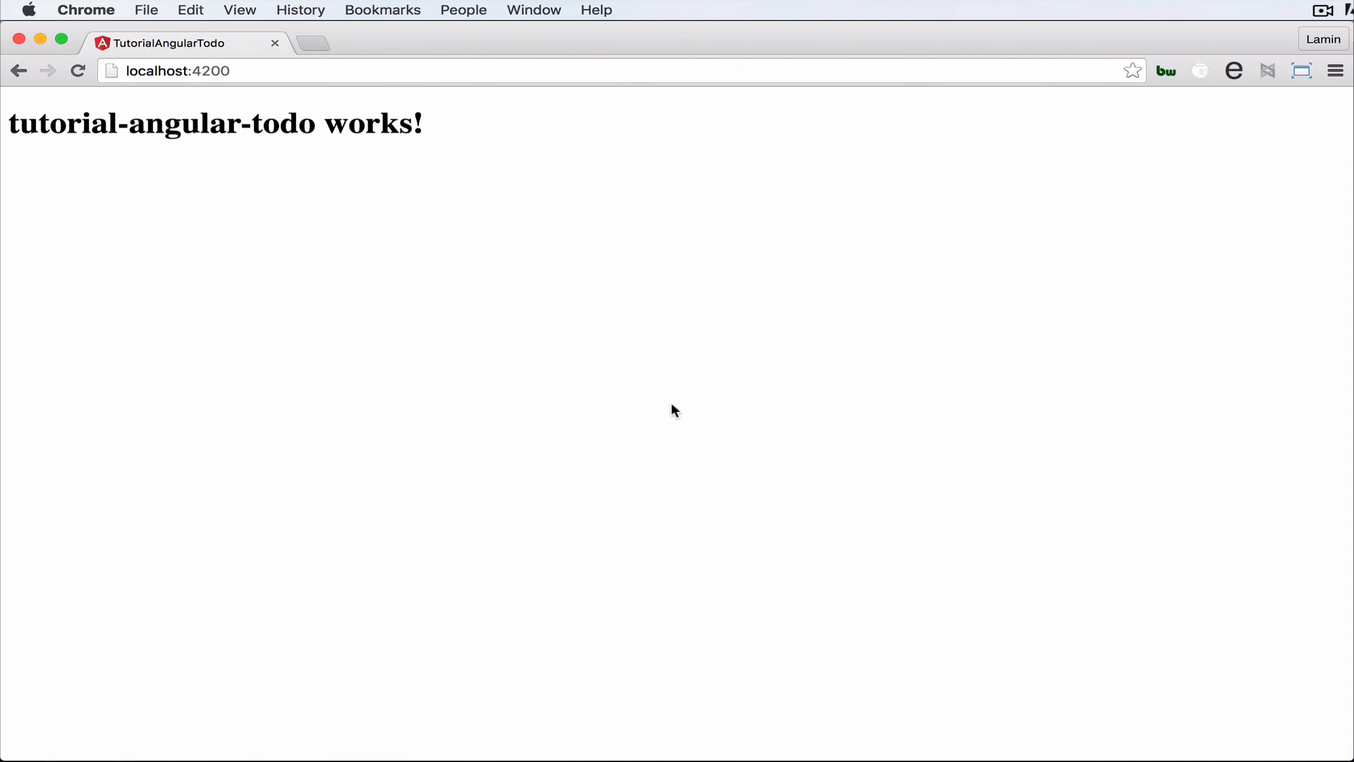